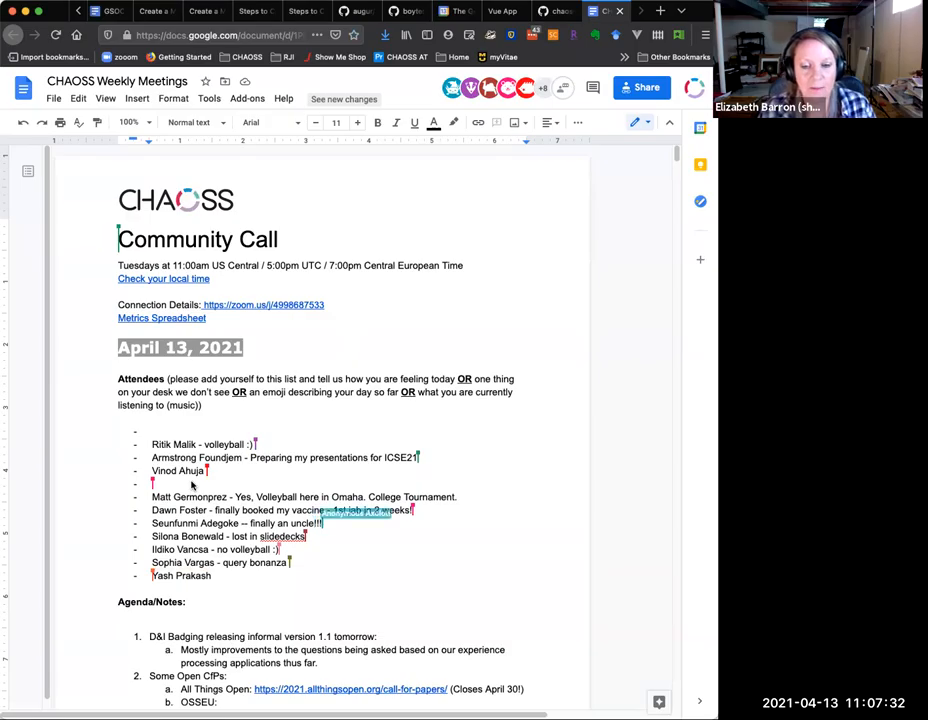
text(Sean Goggins - Debating appropriate punk rock quote)
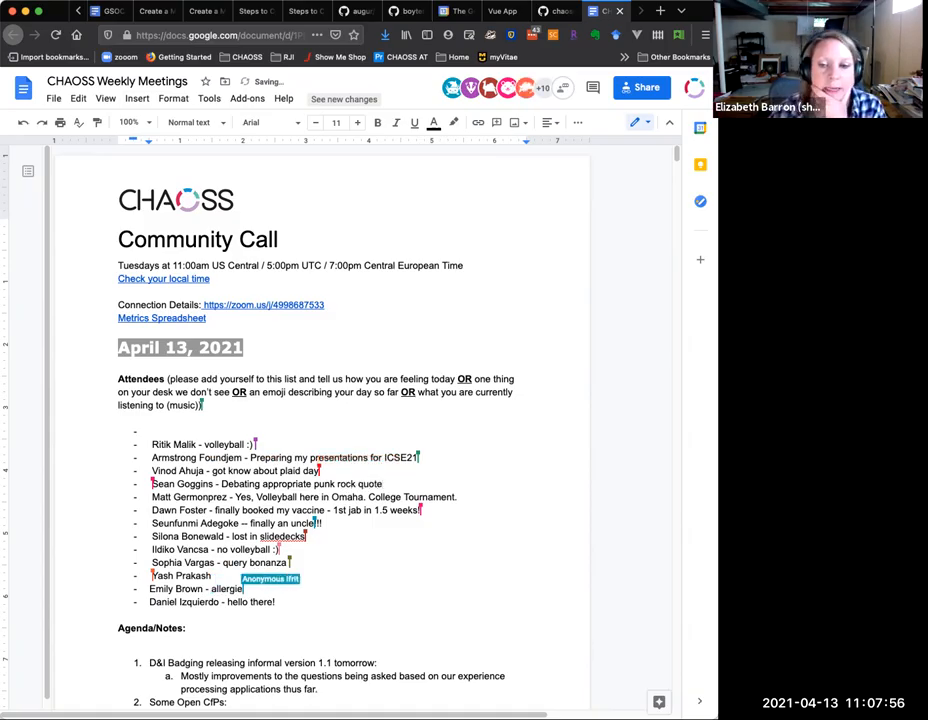
text((ugh))
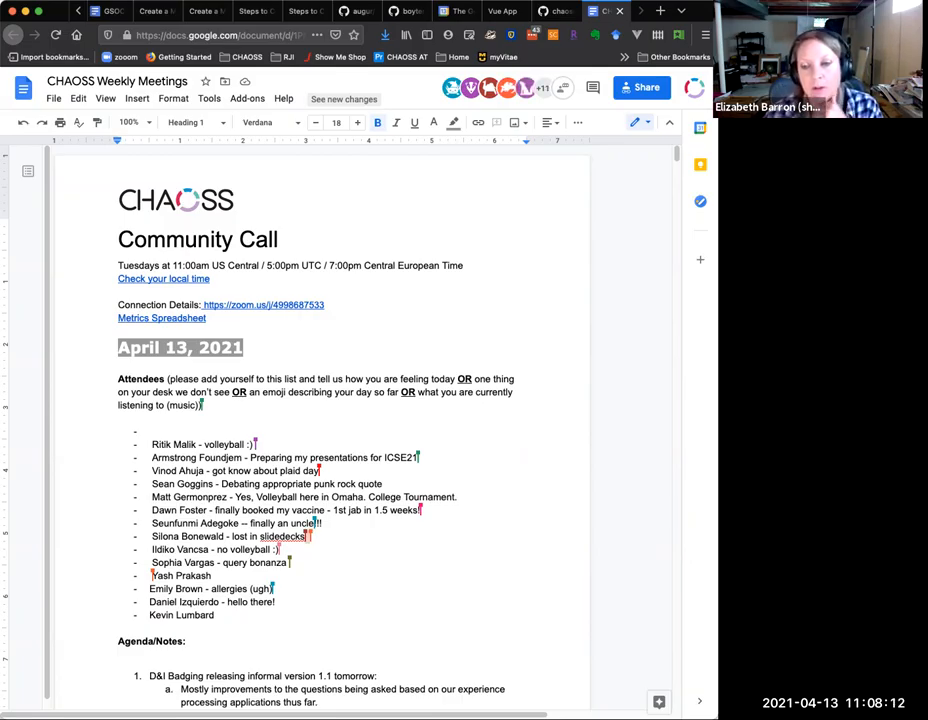
click(318, 702)
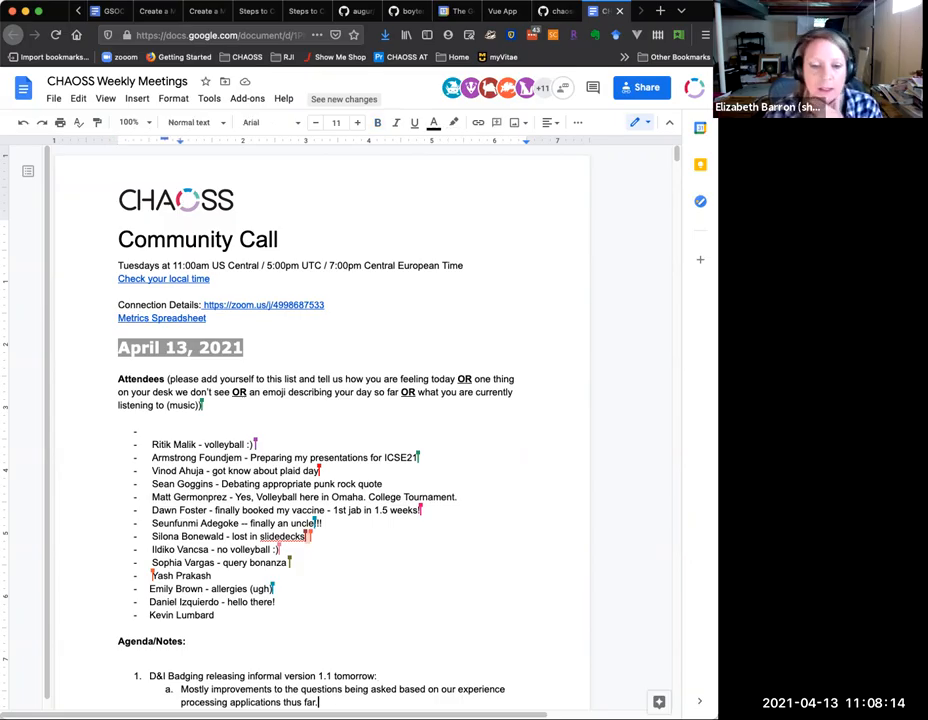
scroll(down, 3)
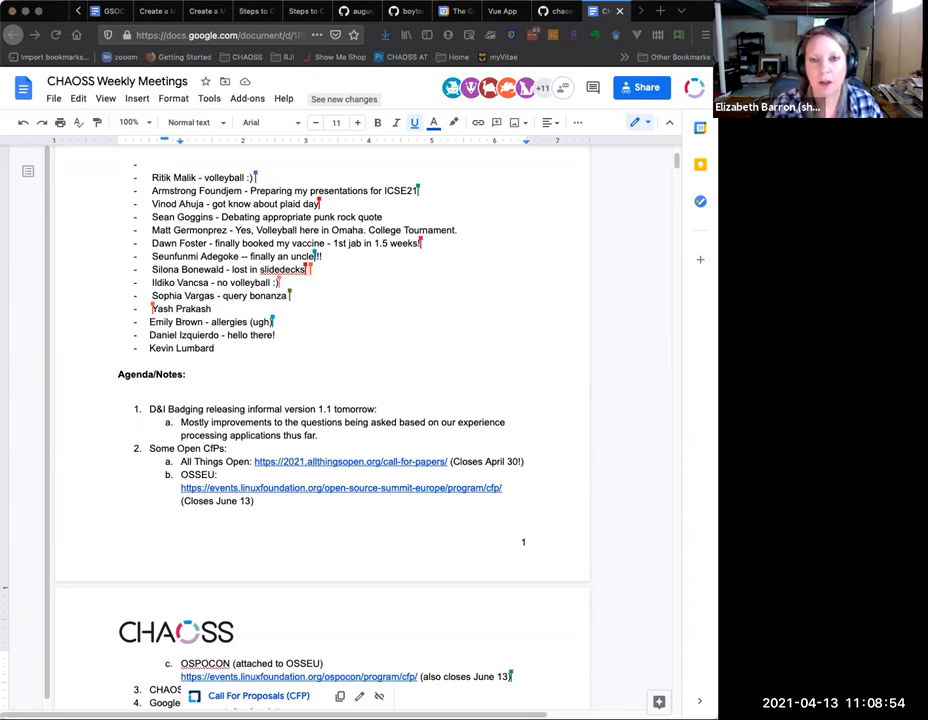
mouse_move(230, 458)
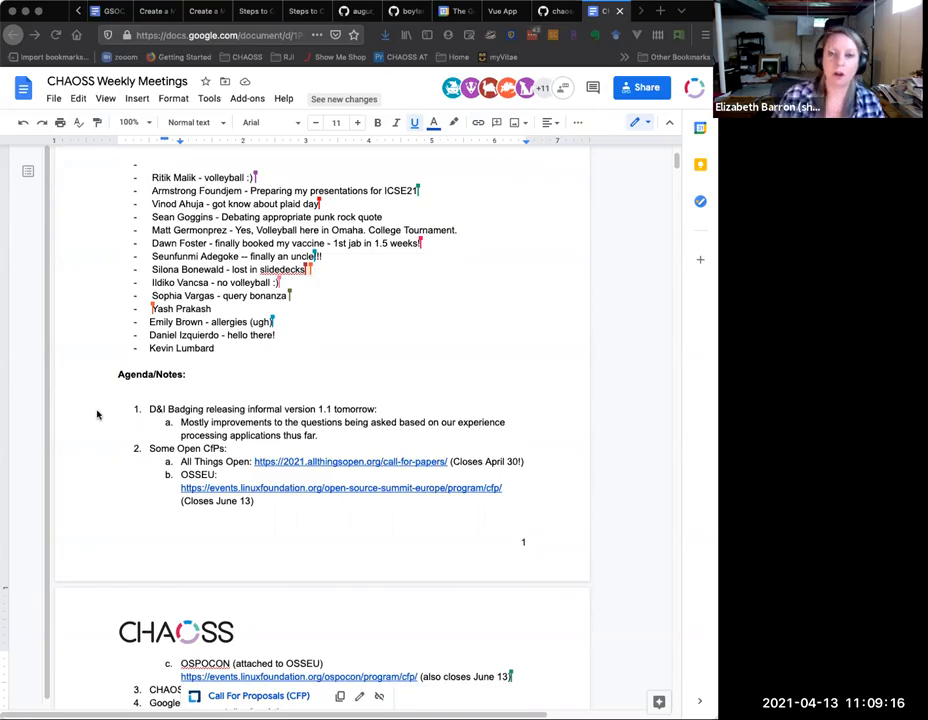
scroll(down, 3)
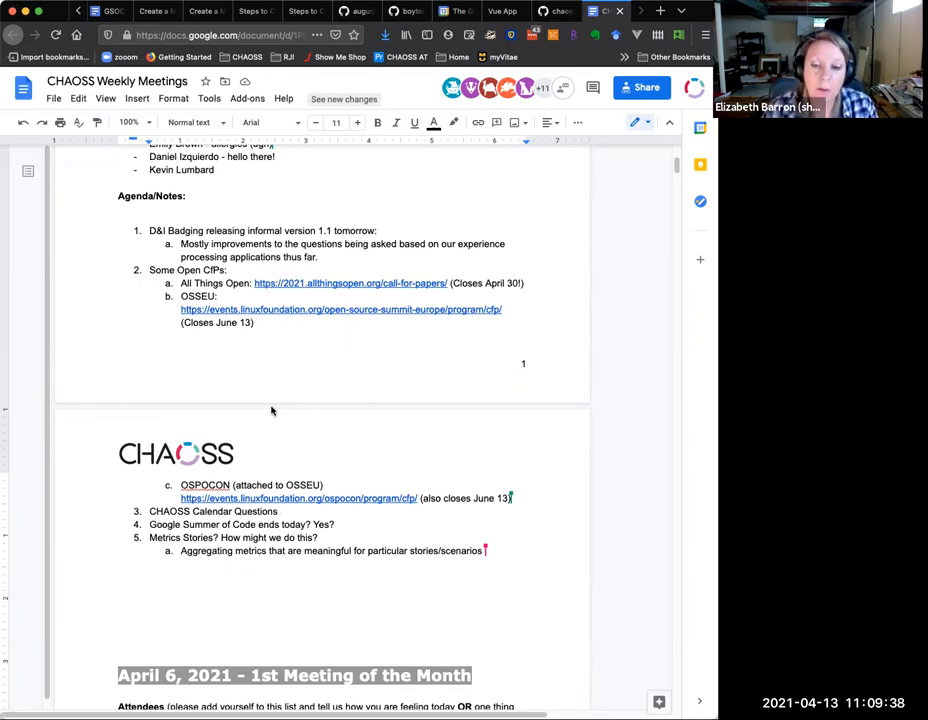
mouse_move(71, 358)
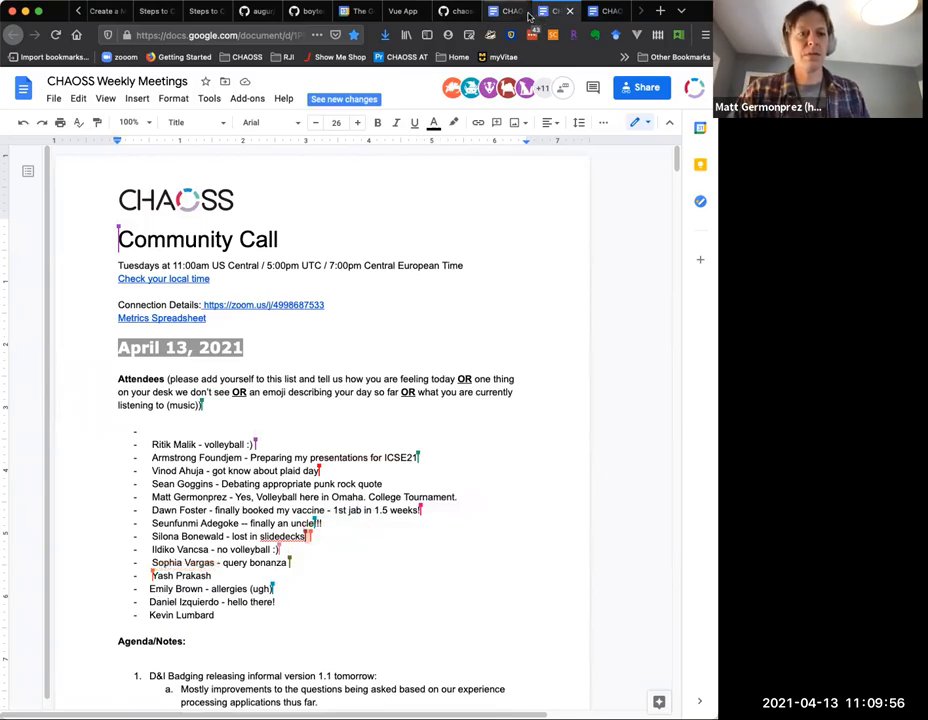
scroll(down, 3)
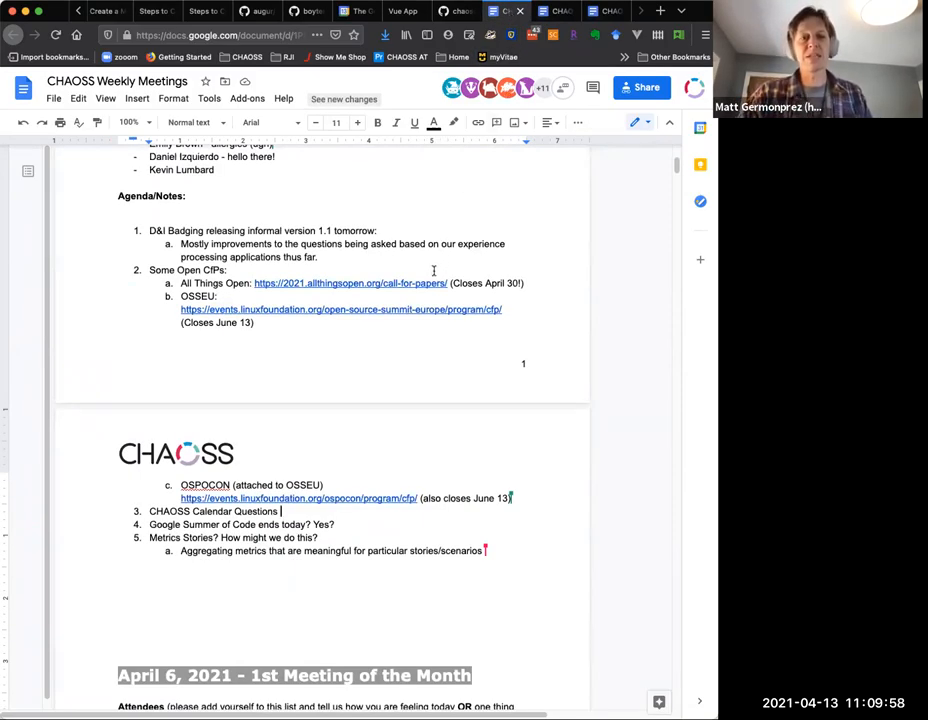
mouse_move(532, 262)
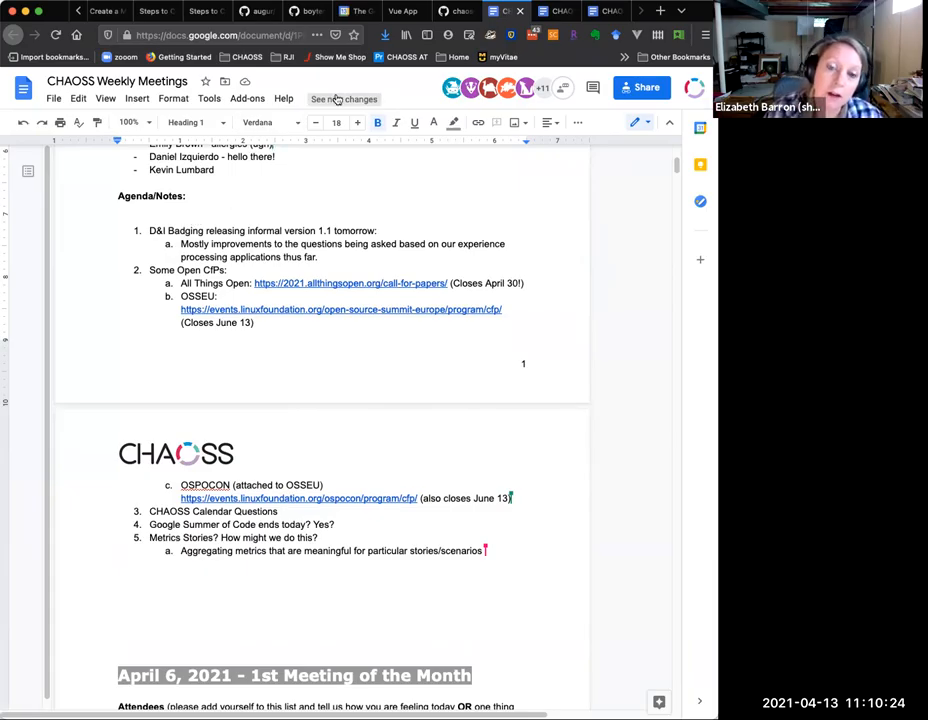
click(254, 212)
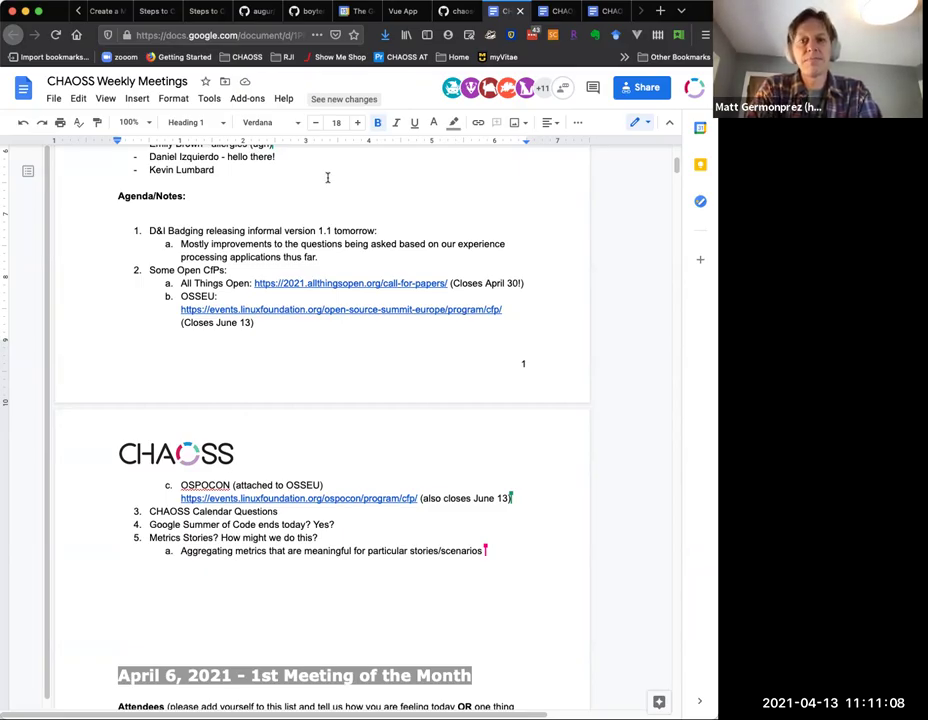
mouse_move(300, 178)
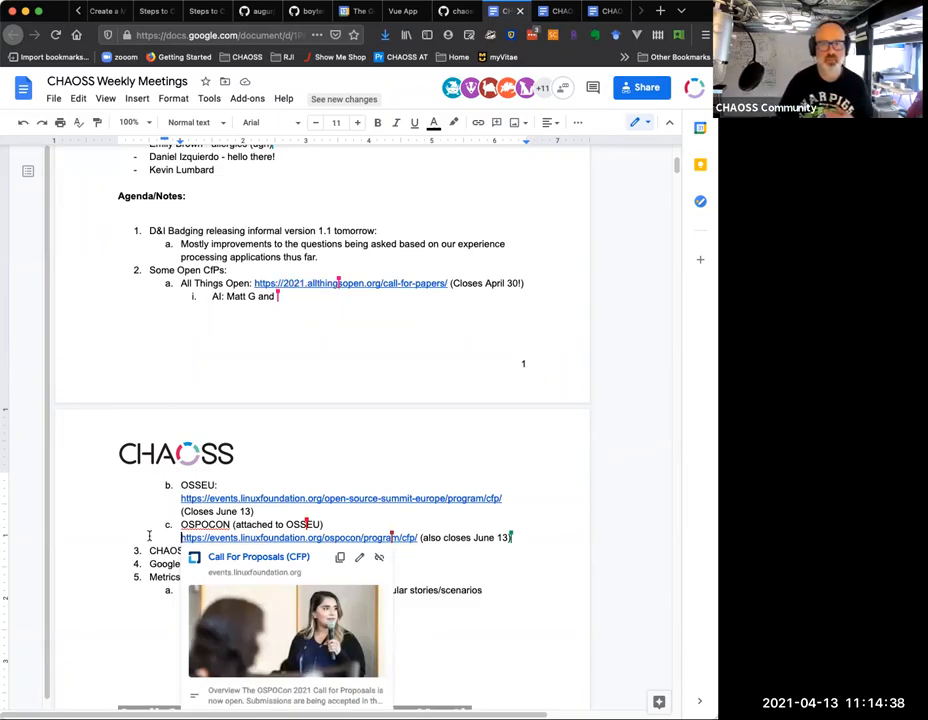
Append 'Elizabeth? Maybe do something…' to the All Things Open action item.
text(Elizabeth? M)
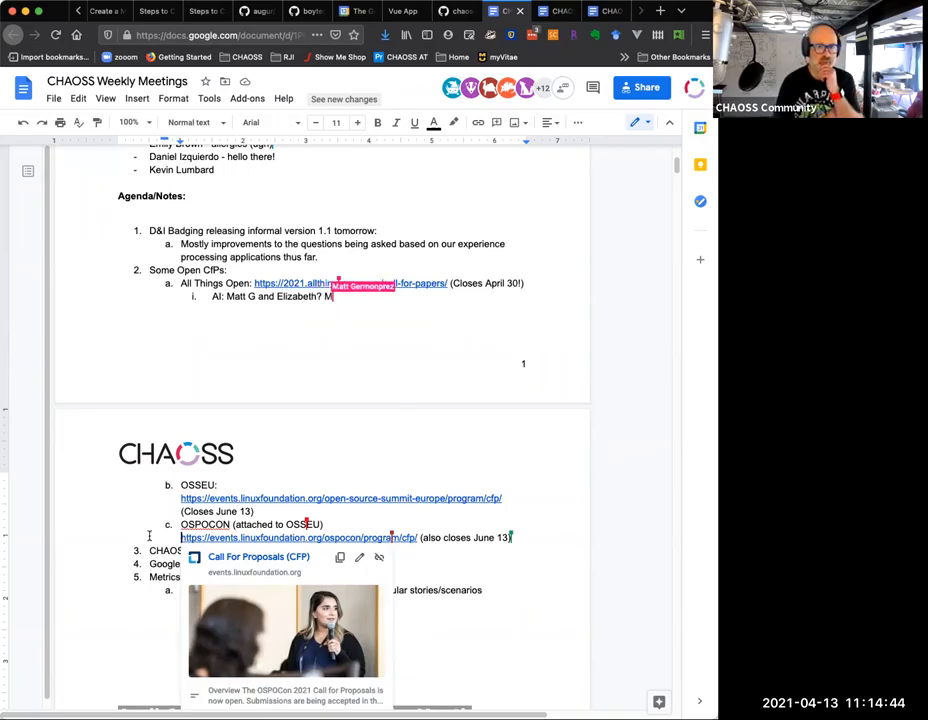
text(aybe do something in the next week?)
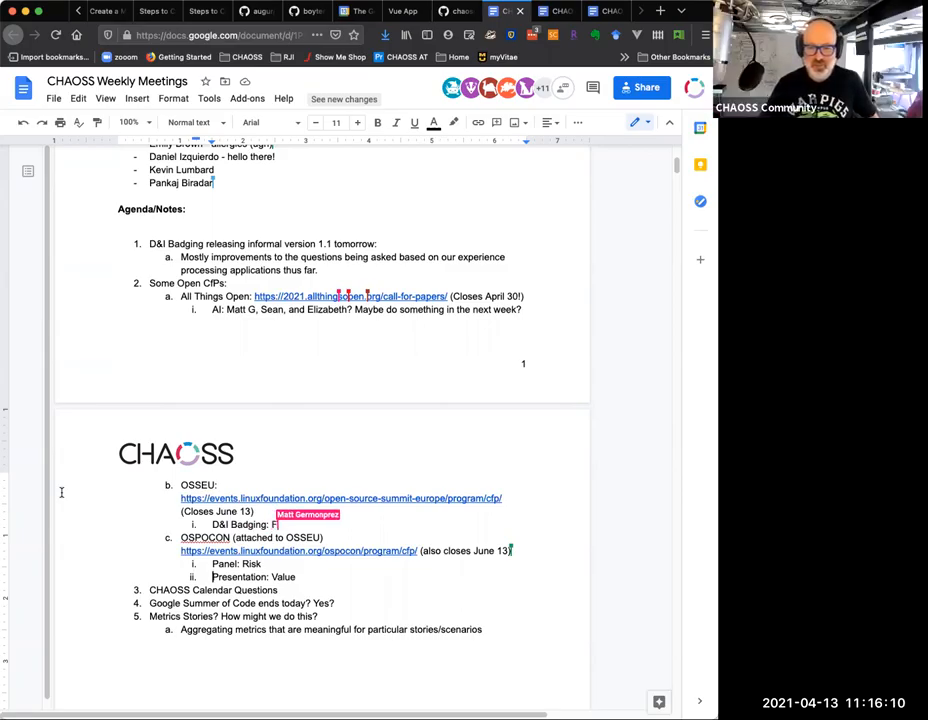
Mark the OSSEU D&I Badging proposal idea 'For Sure'.
text(or Sure)
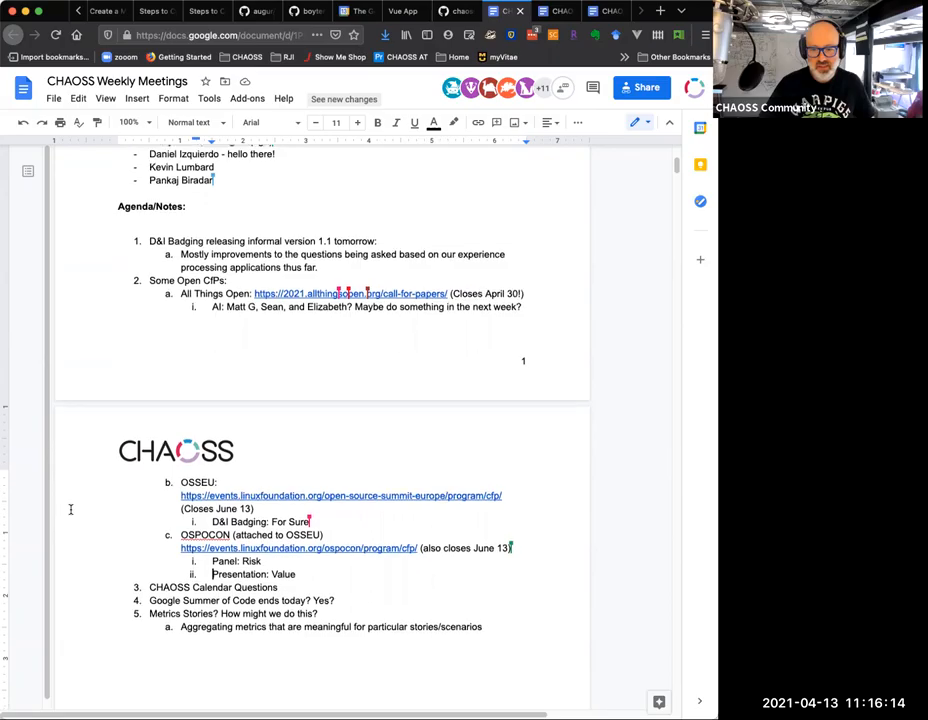
Place the cursor at the end of the CHAOSS Calendar Questions line for a nested bullet.
scroll(down, 3)
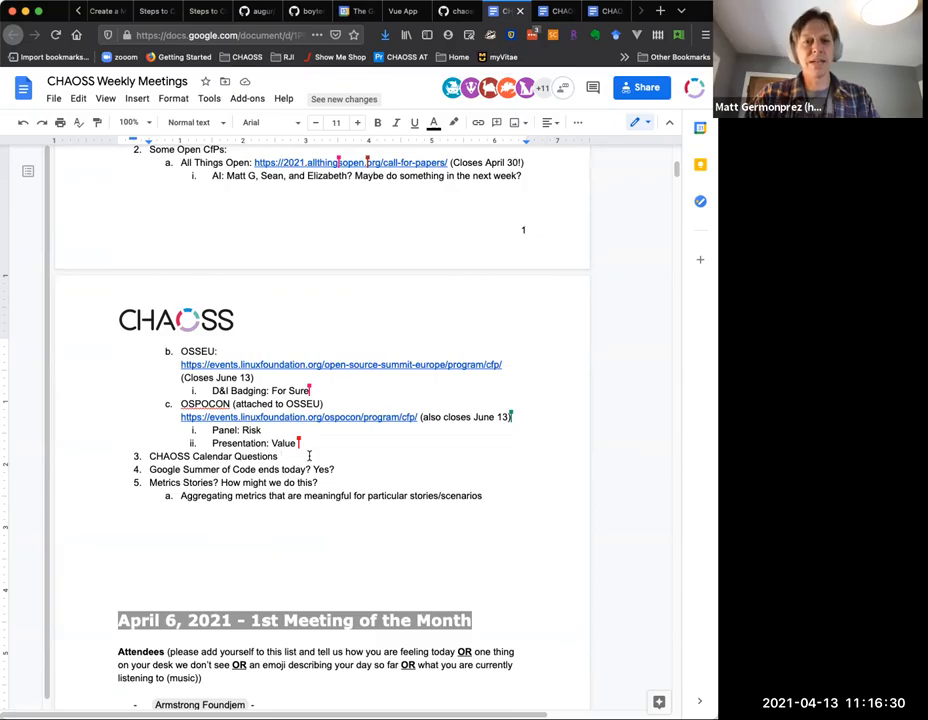
click(282, 456)
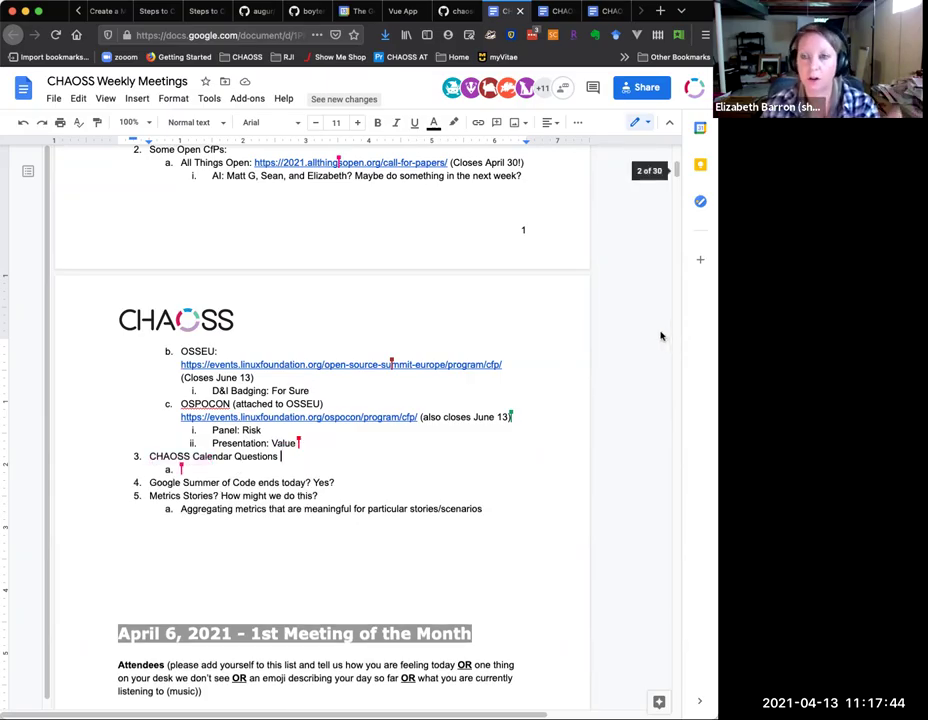
Write 'One calendar it is!' in the CHAOSS Calendar Questions sub-bullet.
text(One calendar it is!)
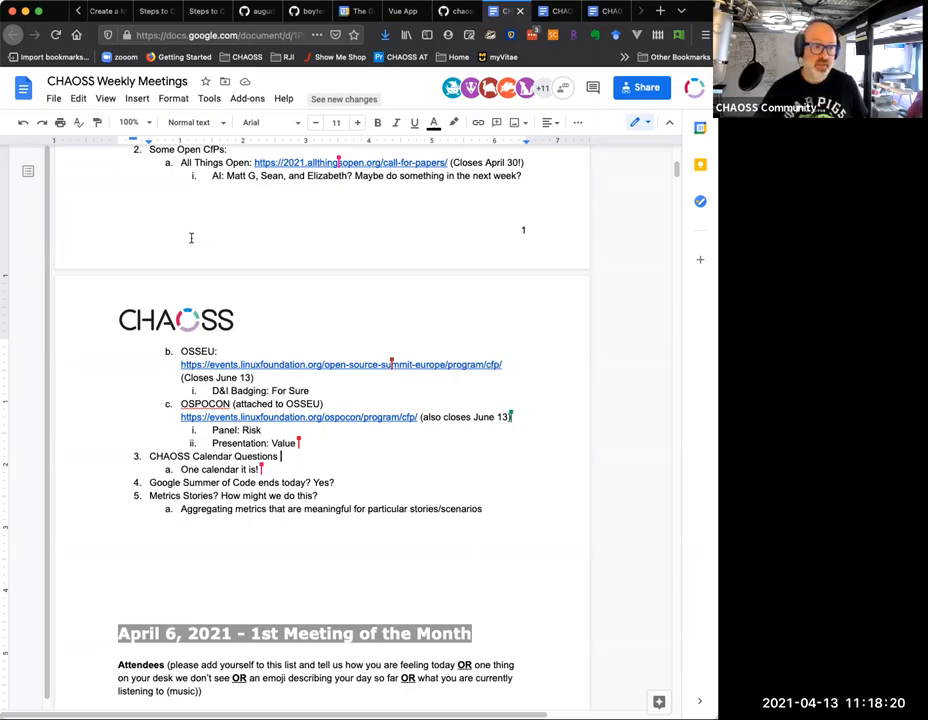
scroll(up, 3)
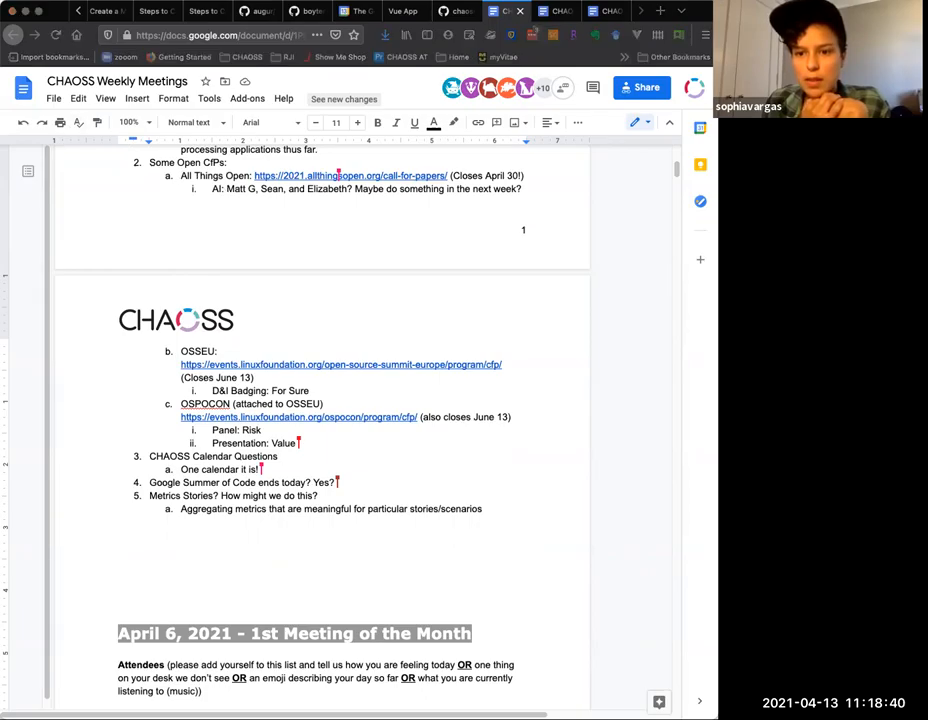
scroll(up, 3)
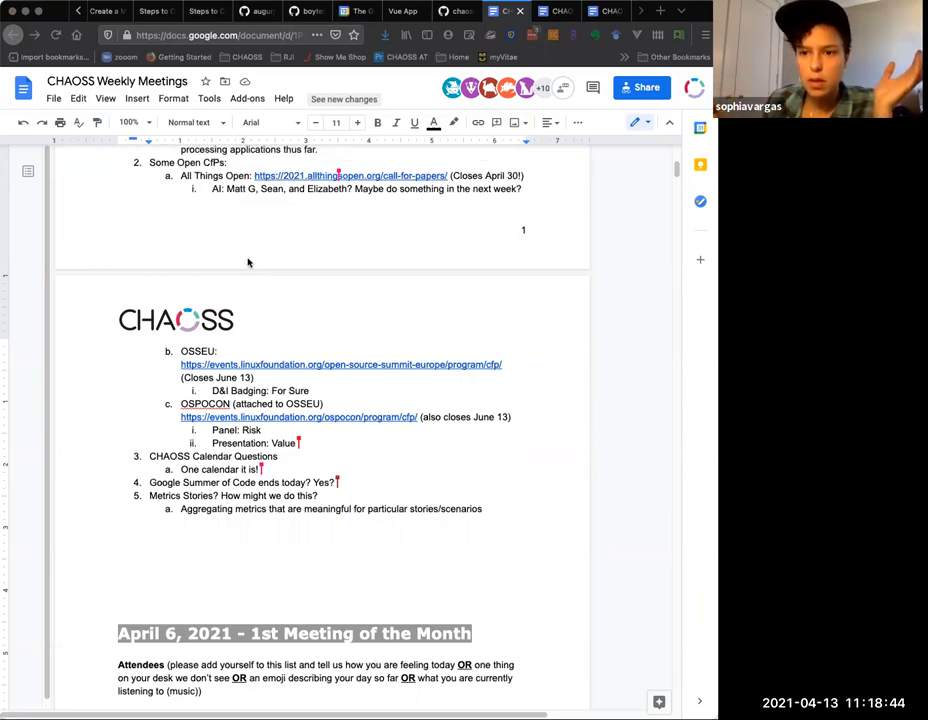
mouse_move(252, 246)
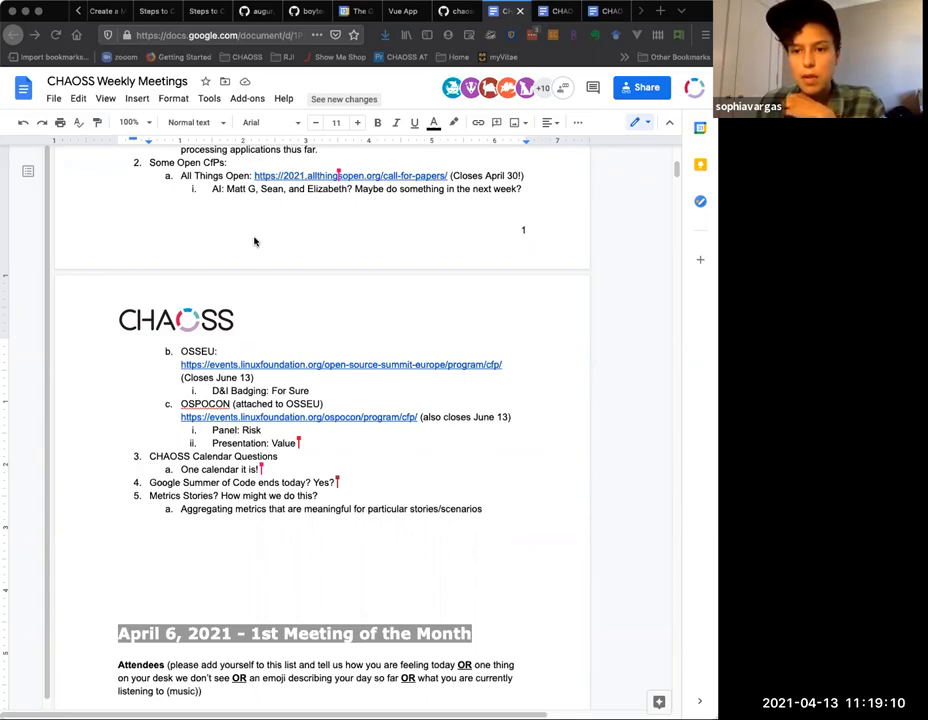
Add 'Maybe be a bit more consistent in the naming' with Community, WG, Software, Meetups, Hackathon, Get Togethers, Hangouts.
text(Maybe be a bit more consistent in t)
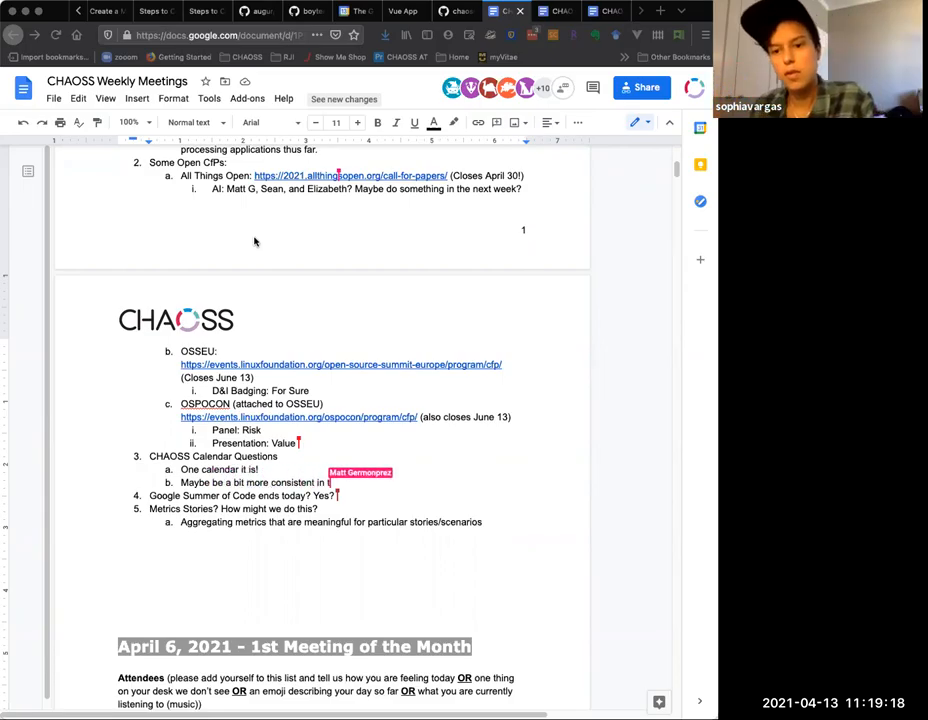
text(he naming)
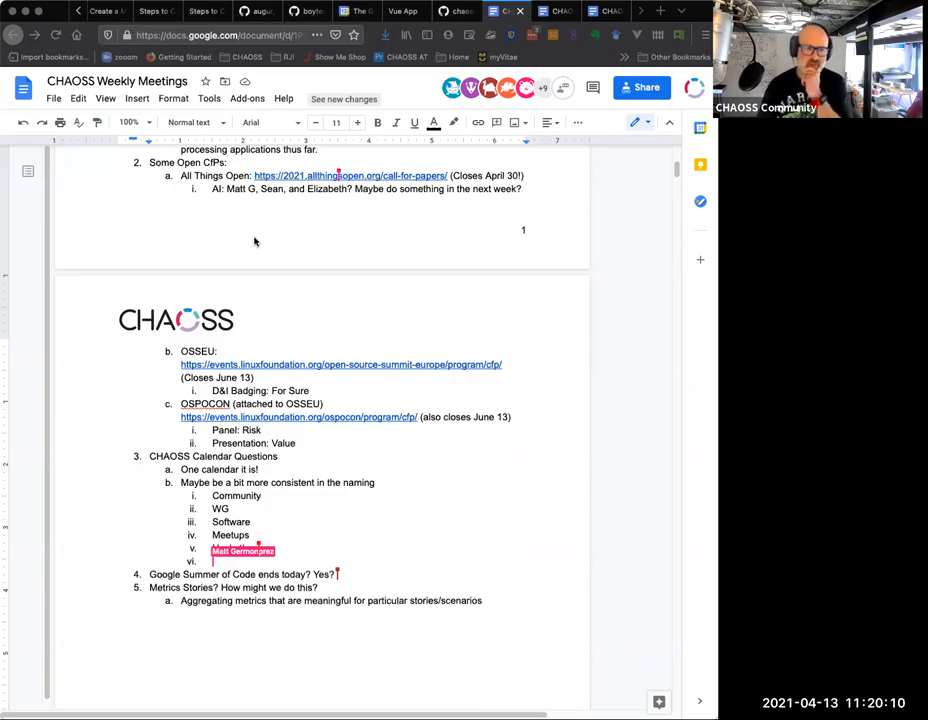
text(Hackathon)
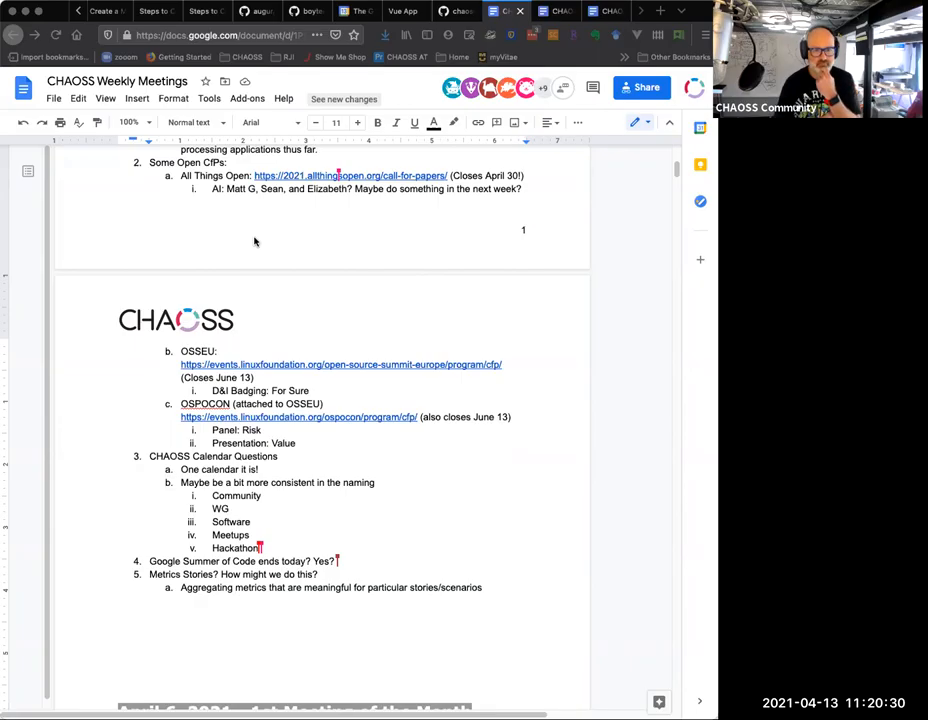
text(Matt Germonprez)
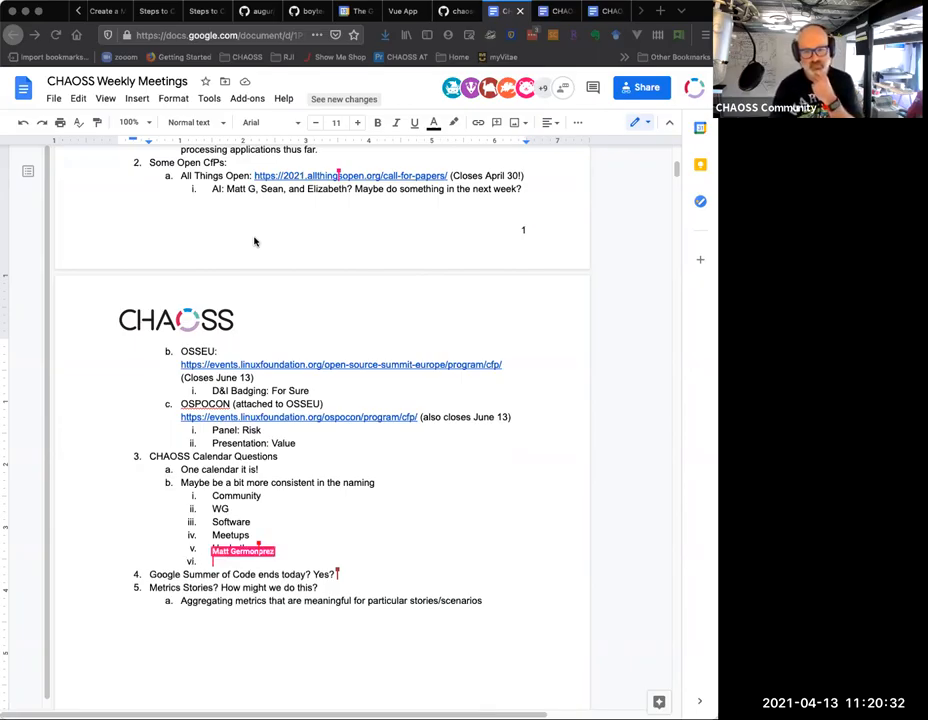
text(Hackathon)
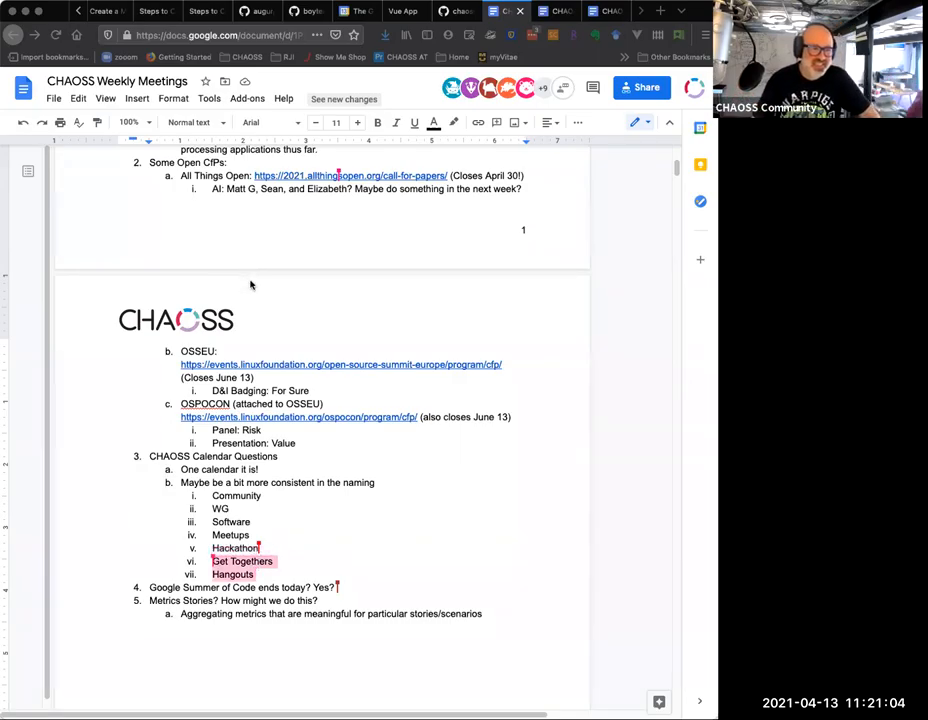
mouse_move(229, 386)
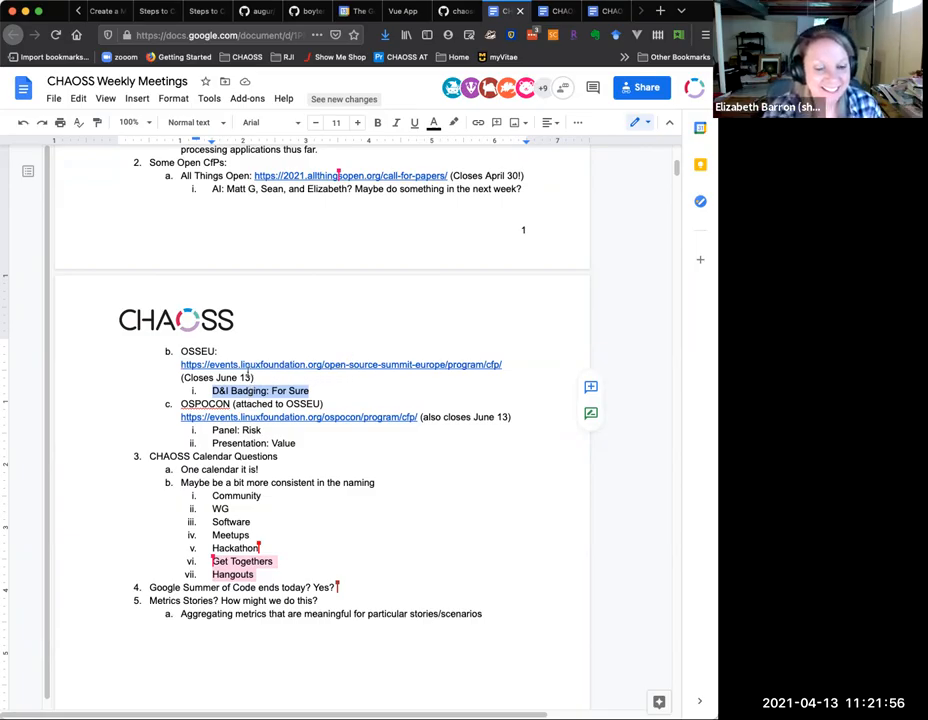
mouse_move(141, 361)
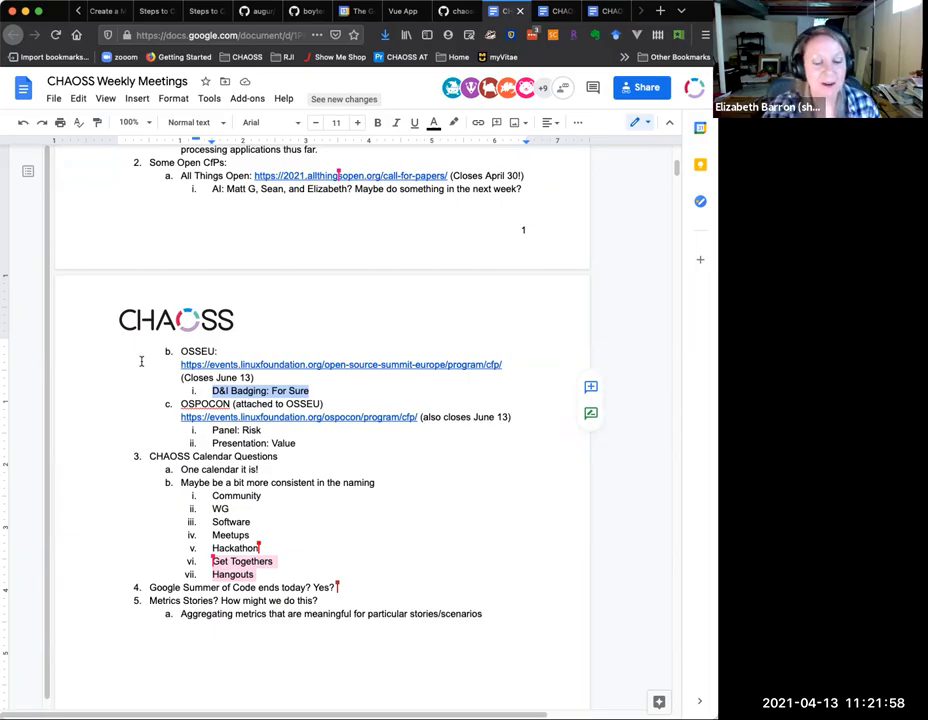
mouse_move(58, 384)
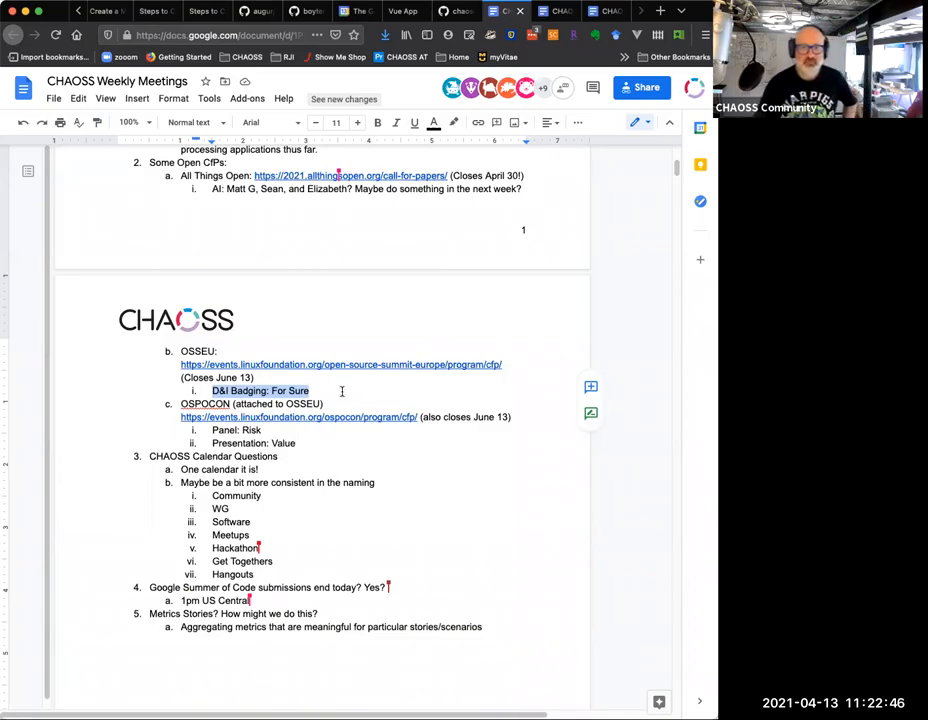
mouse_move(376, 351)
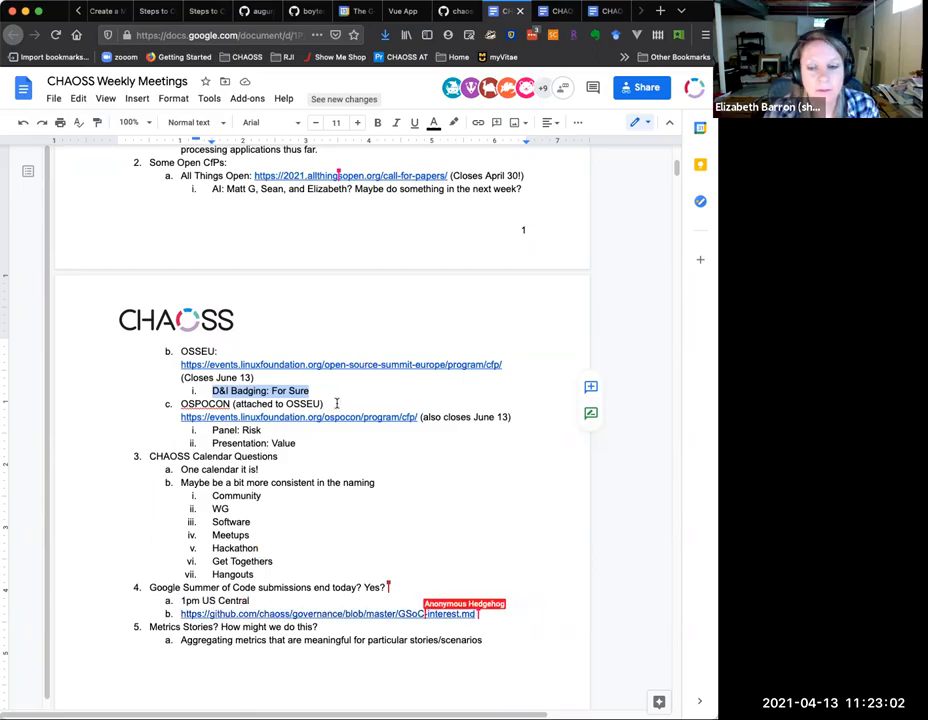
scroll(down, 3)
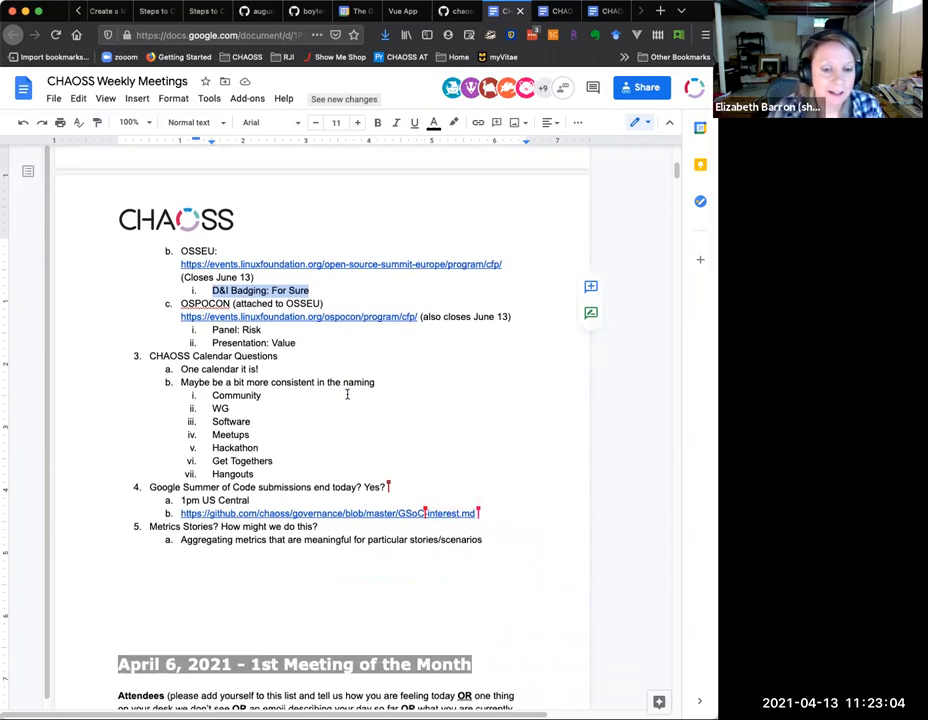
scroll(down, 3)
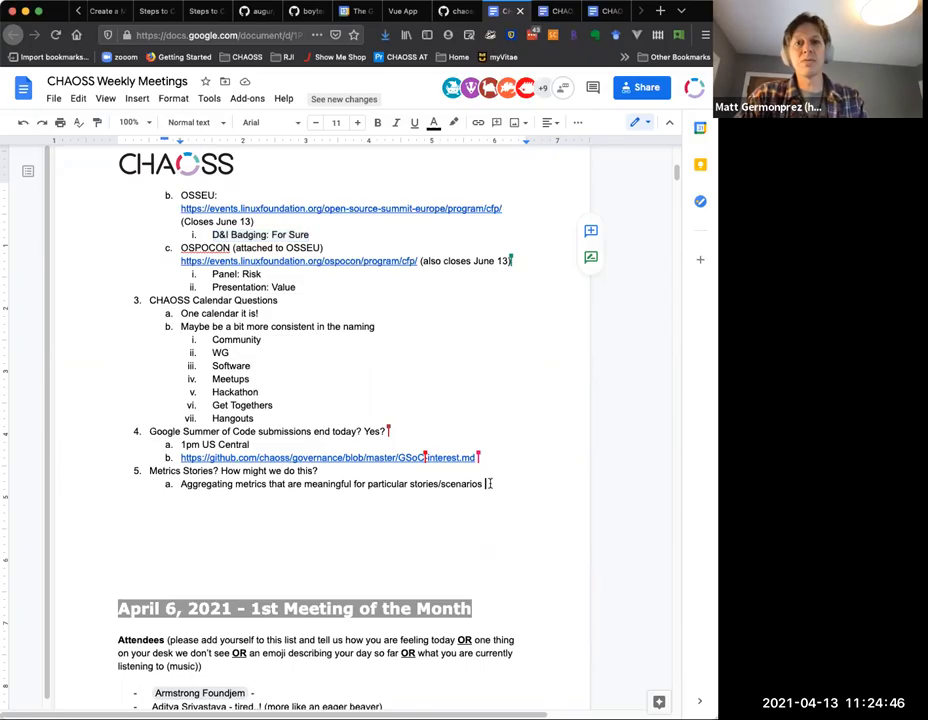
Add an 'Augur Zephyr Pull Request Example:' item with its Slides link after item 5a.
key(enter)
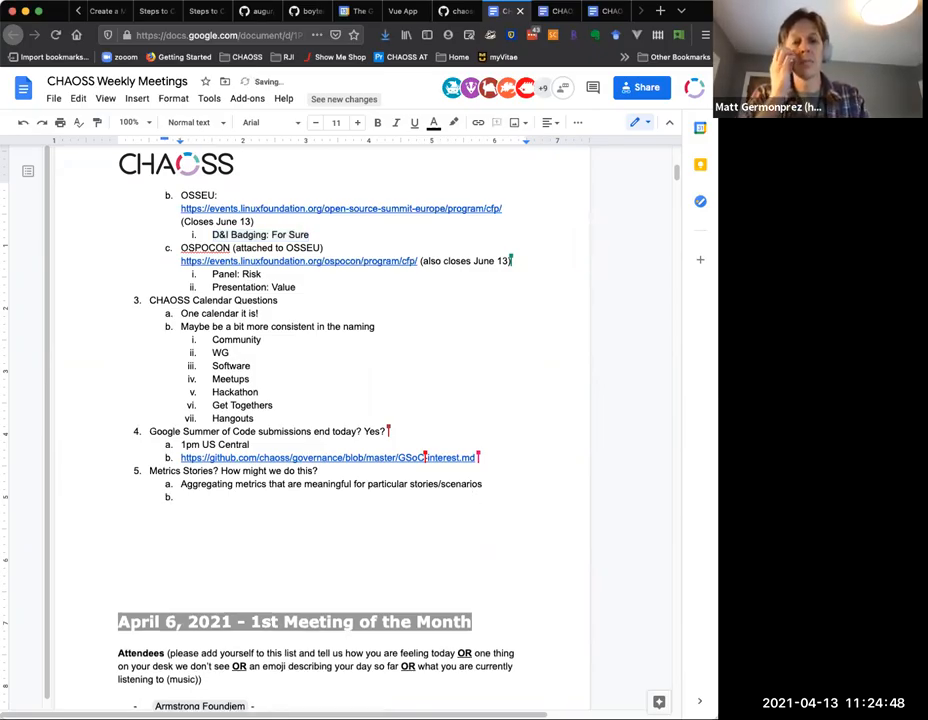
text(Augur)
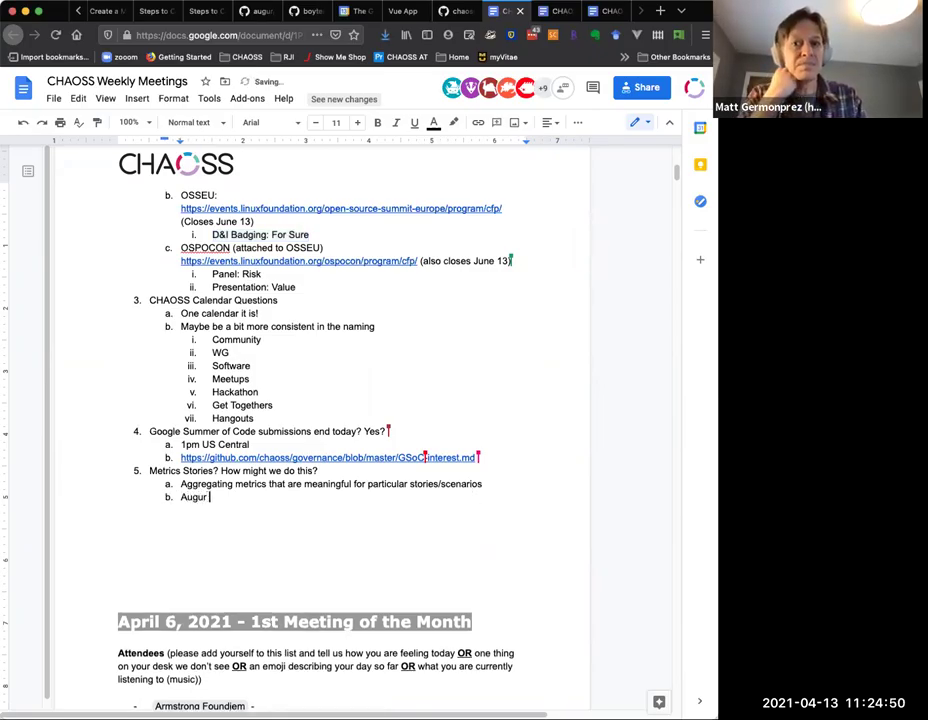
text(Zephyr)
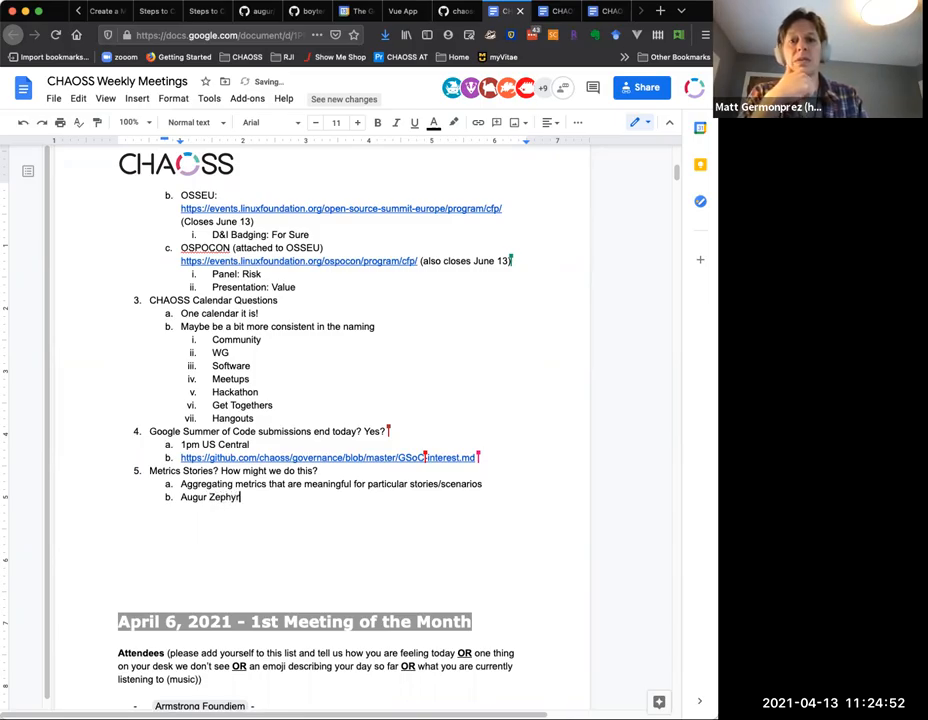
text(Pull Reques)
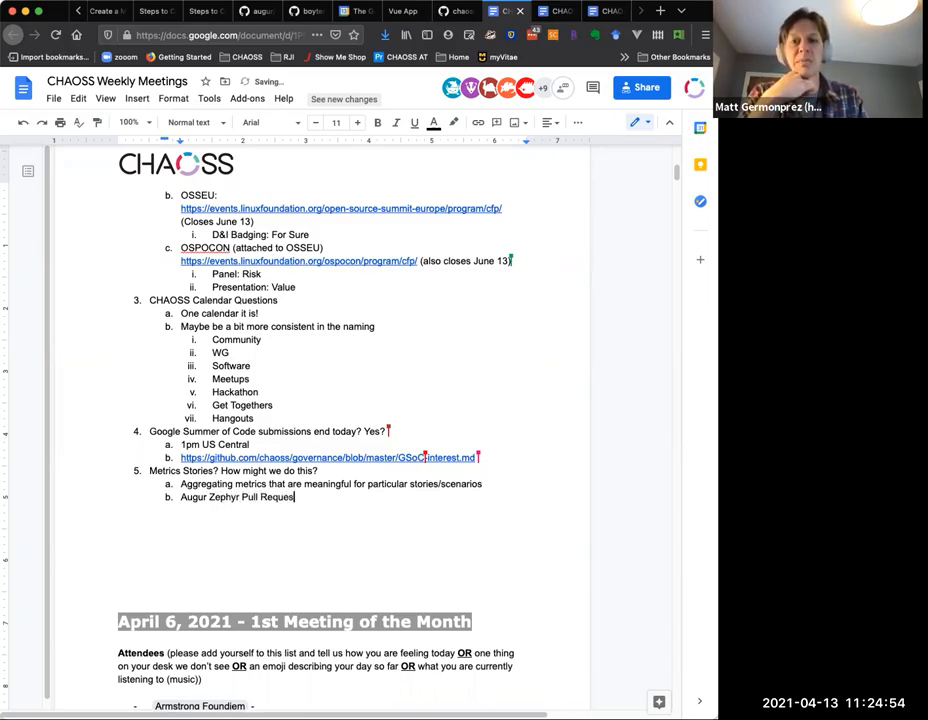
text(Example:)
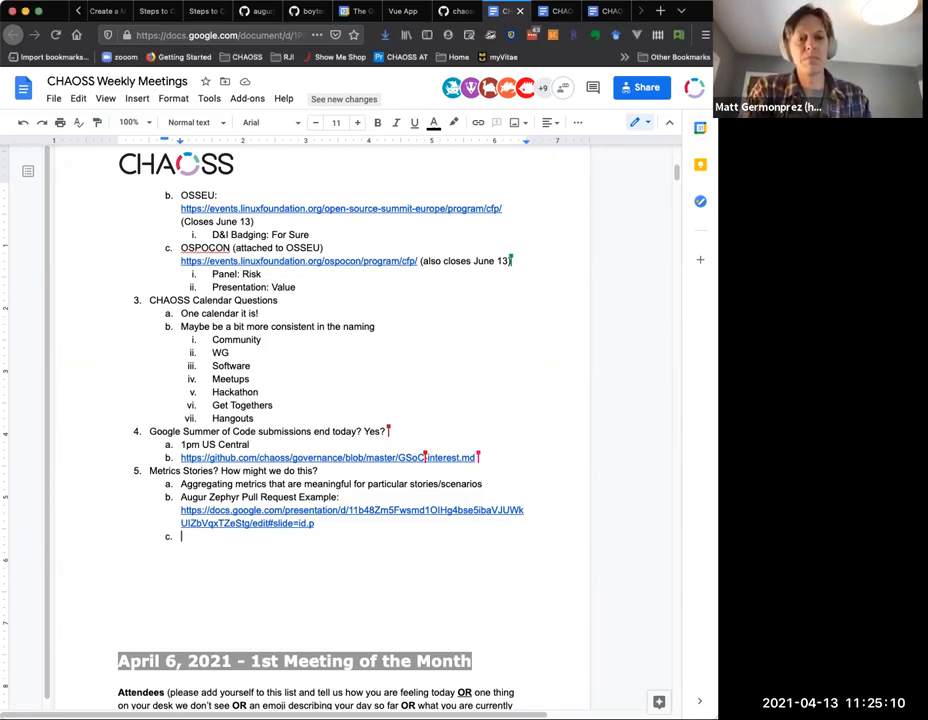
Add the 'Augur Zephyr New Contributor Analysis Example:' item.
text(Augur Z)
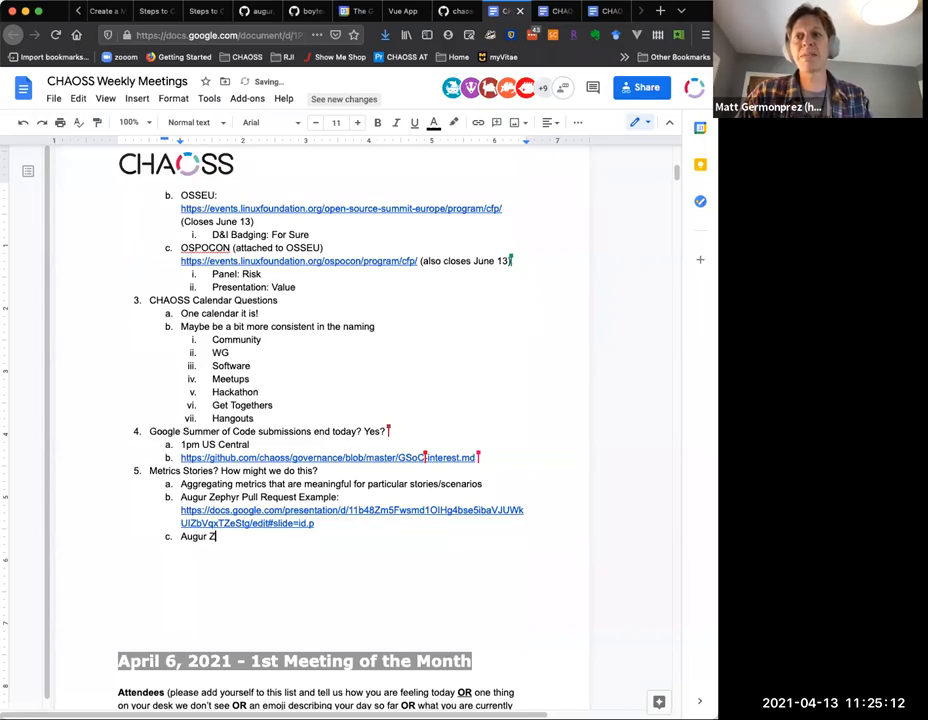
text(ephyr)
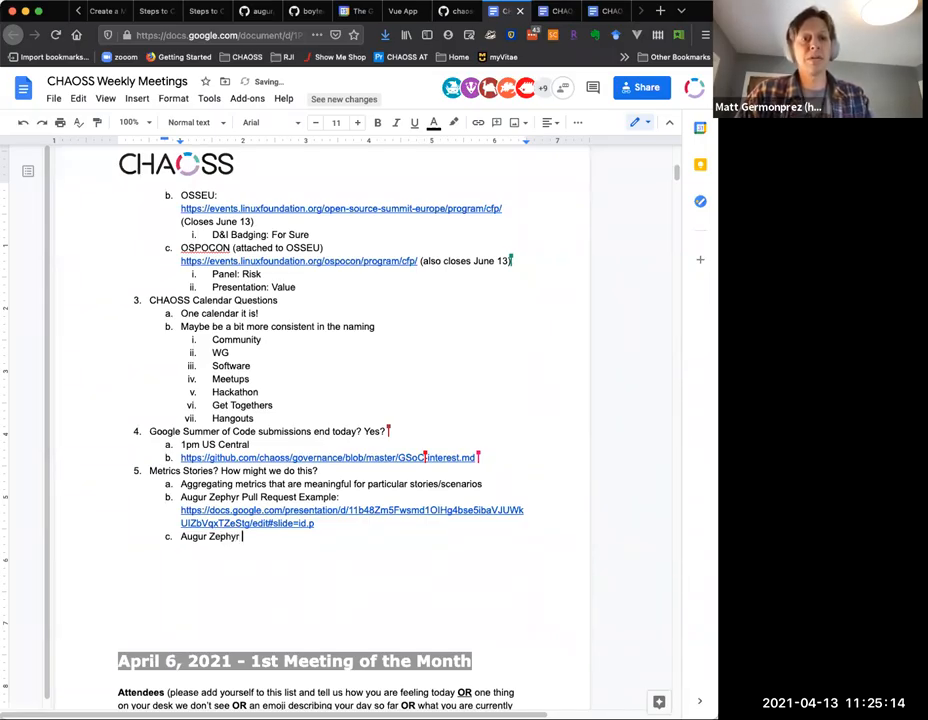
text(New Contributor Analysis)
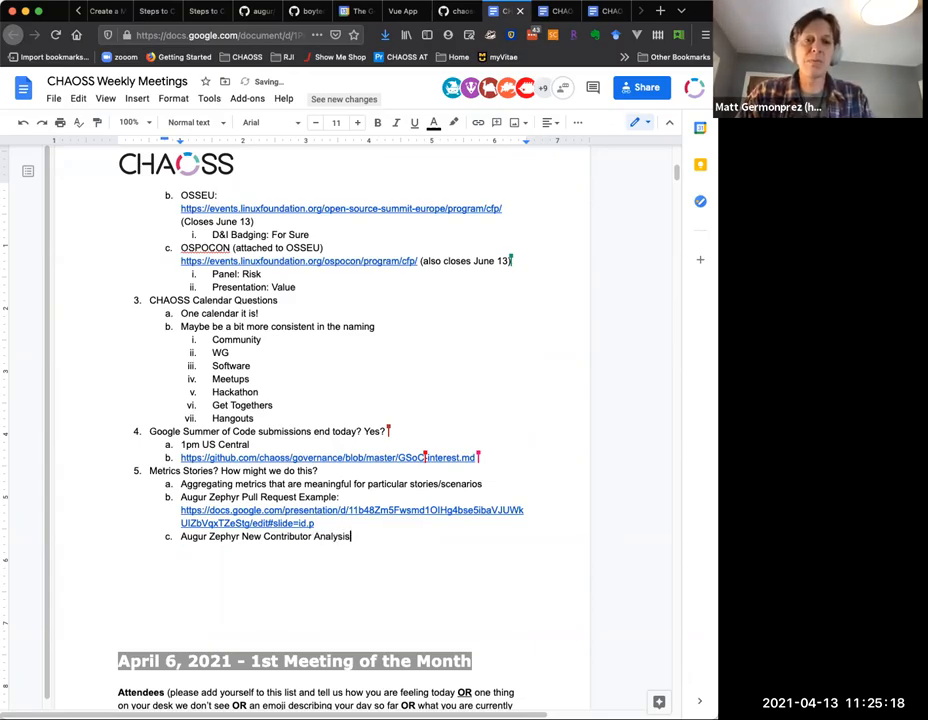
text(E)
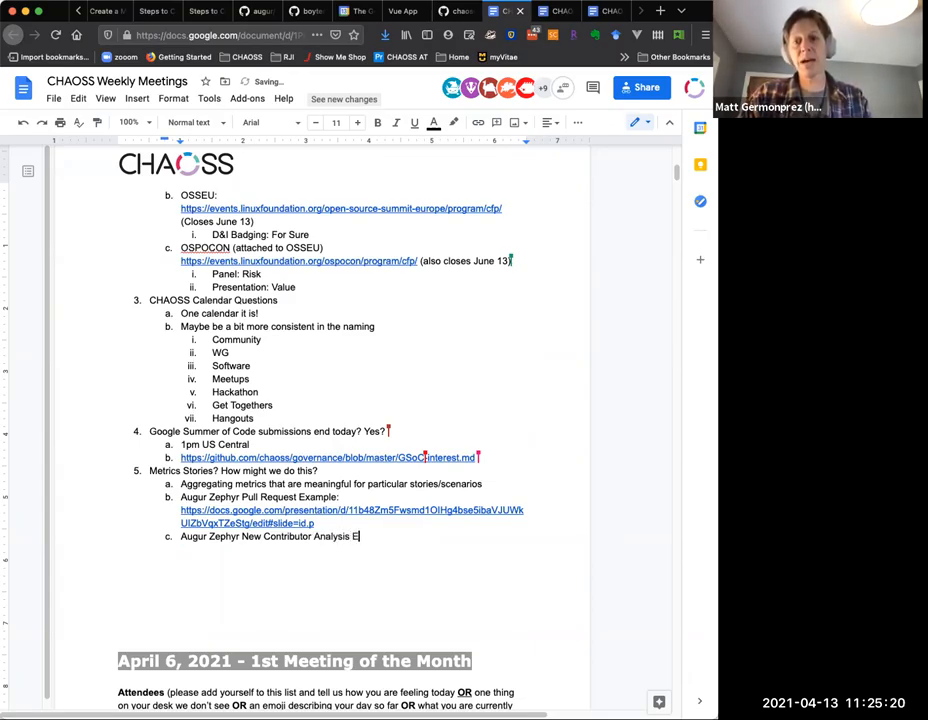
text(xample:)
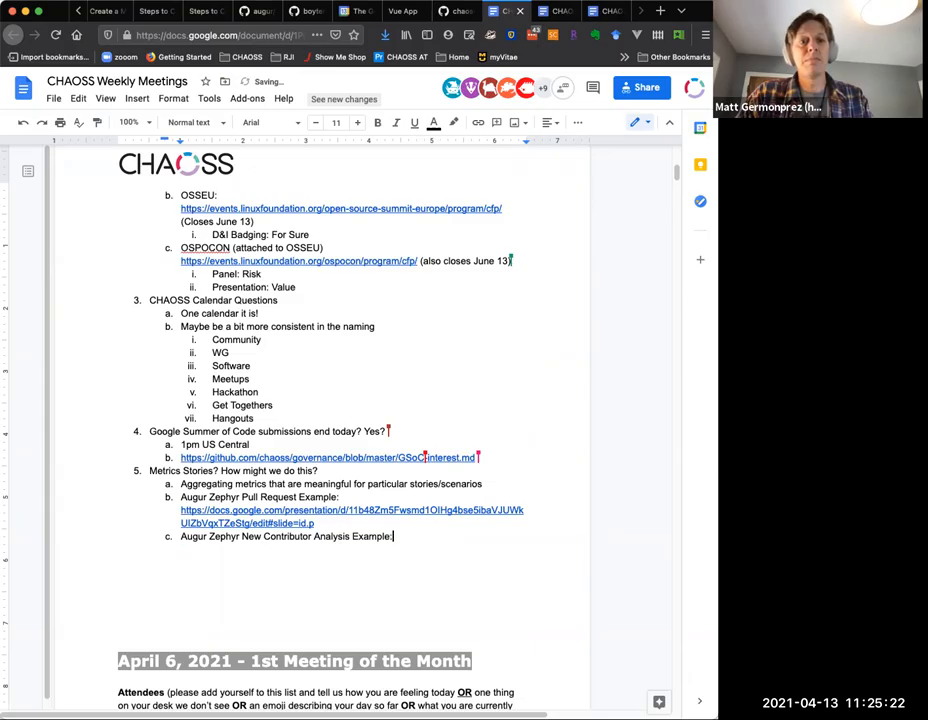
text(https://docs.google.com/presentation/d/1X3_LCXbm37rJ10U11QfiDk0JiuvPaiKSvhOlVFA9wyk/edit#slide=id.p)
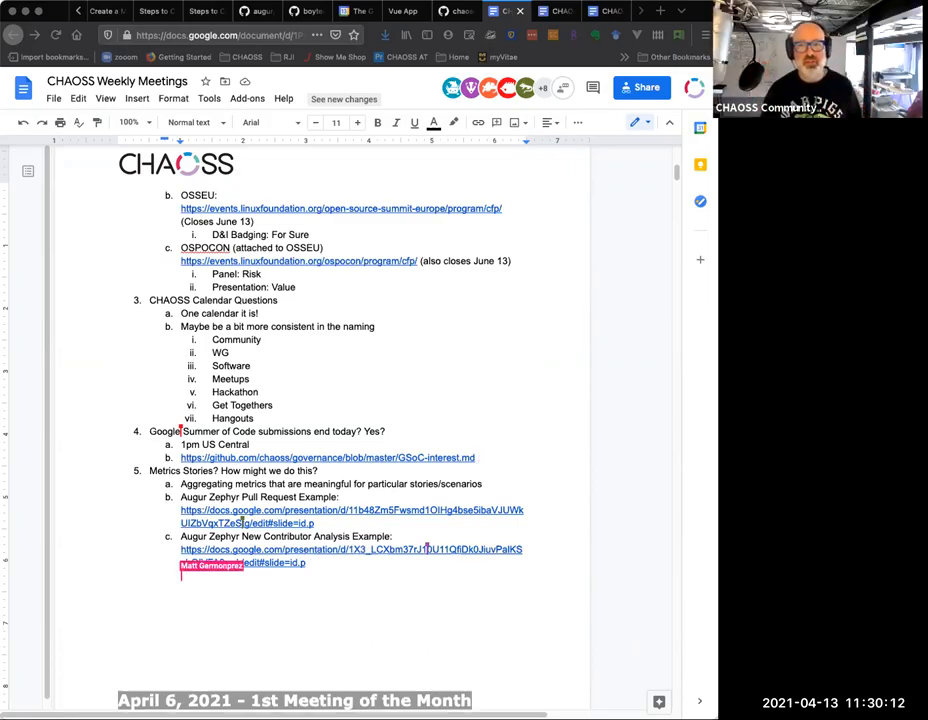
Type item d 'Blog Post → Banner → Tweet → Podcast' under Metrics Stories.
key(enter)
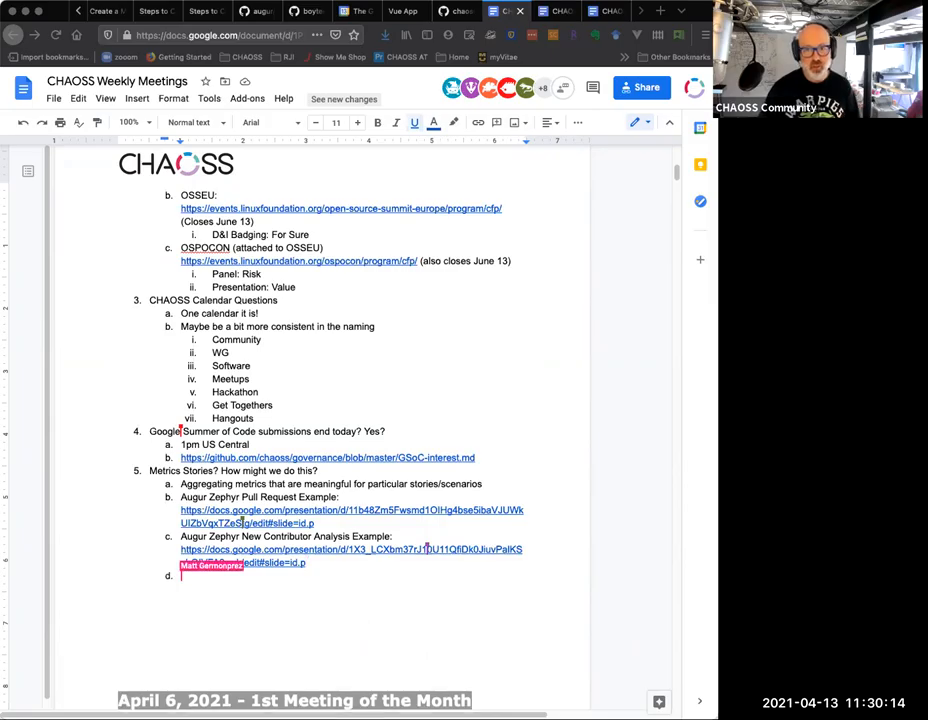
text(Blo)
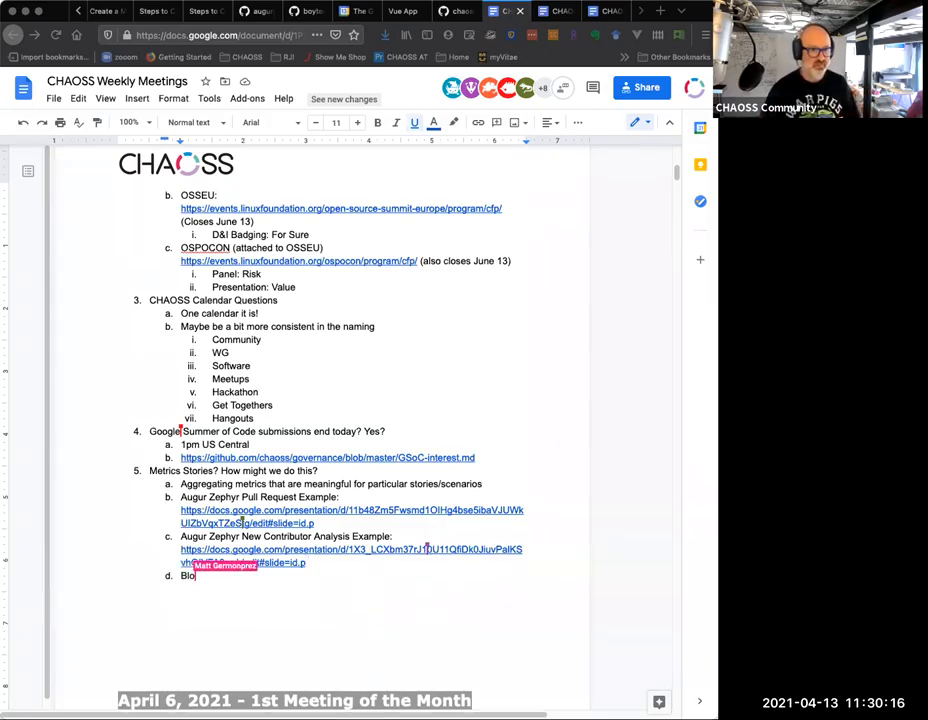
text(g Post -)
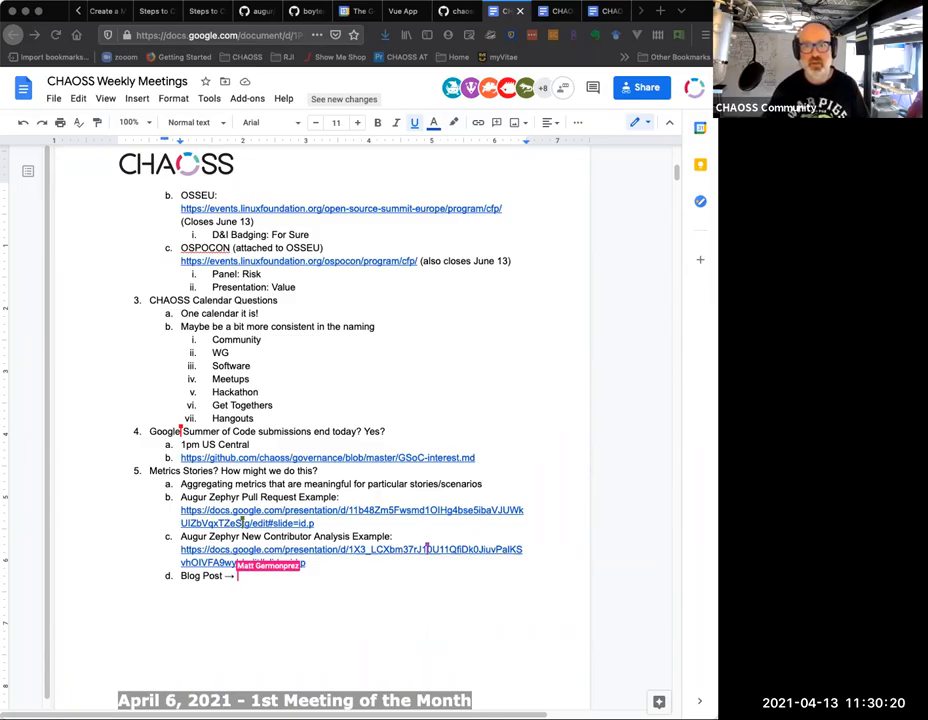
text(Banner →)
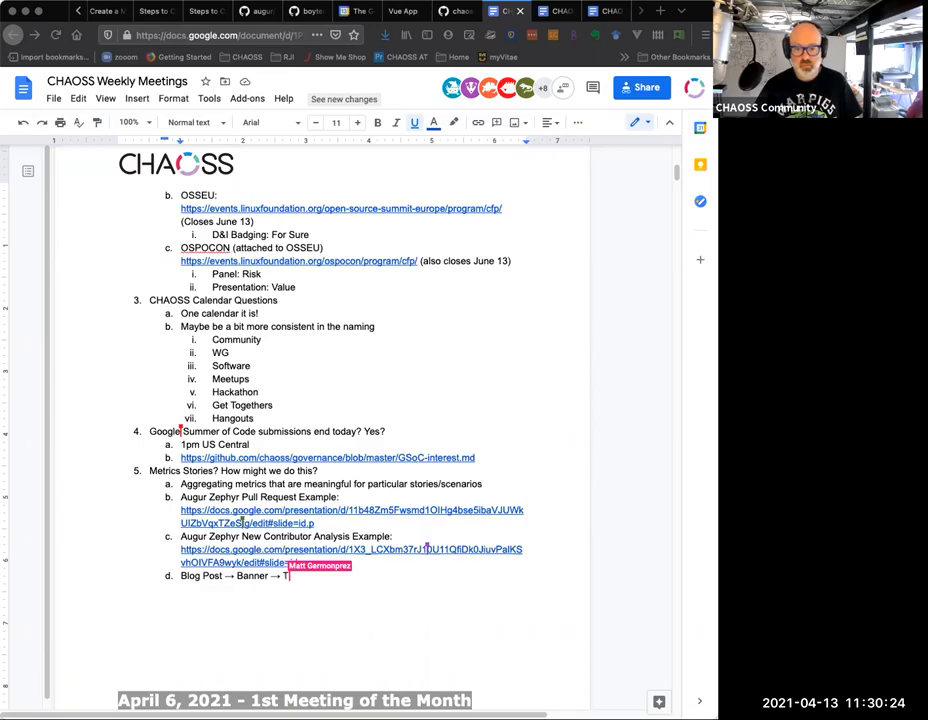
text(Tweet →)
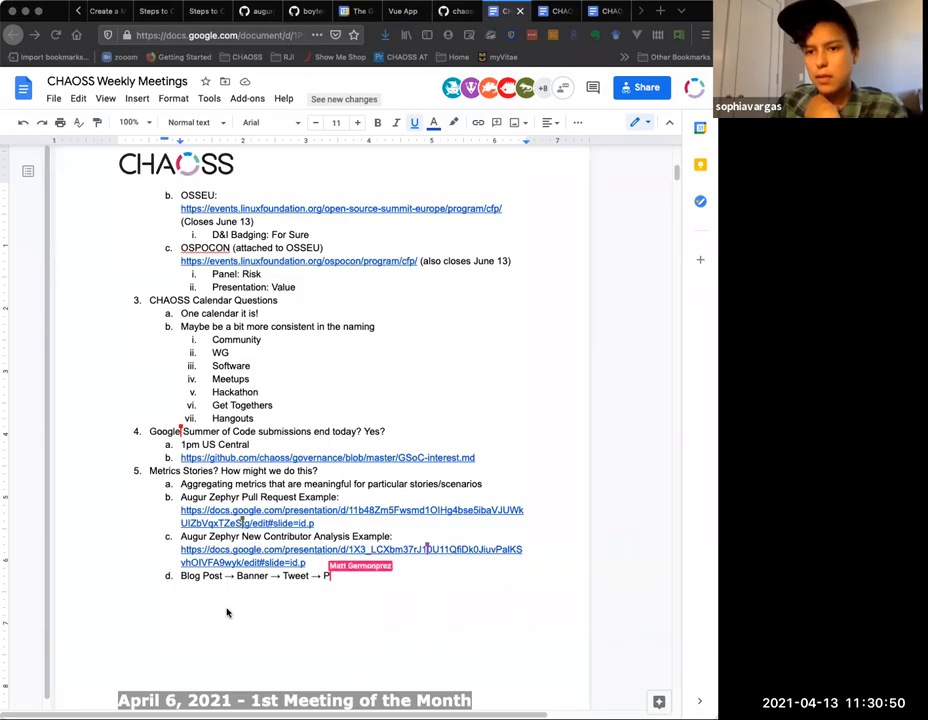
text(Podcast)
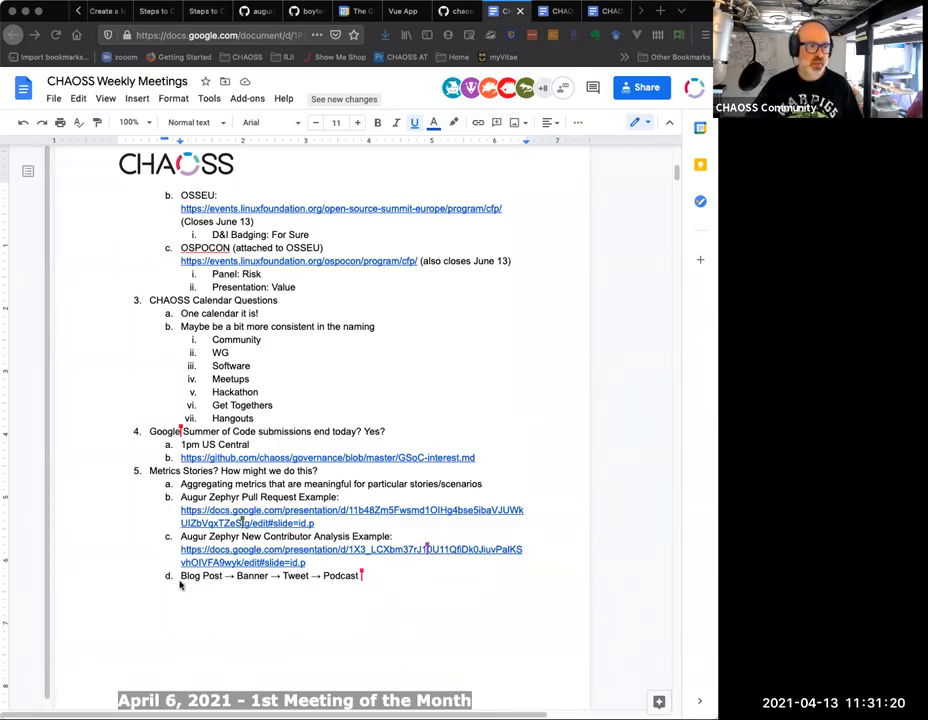
mouse_move(335, 588)
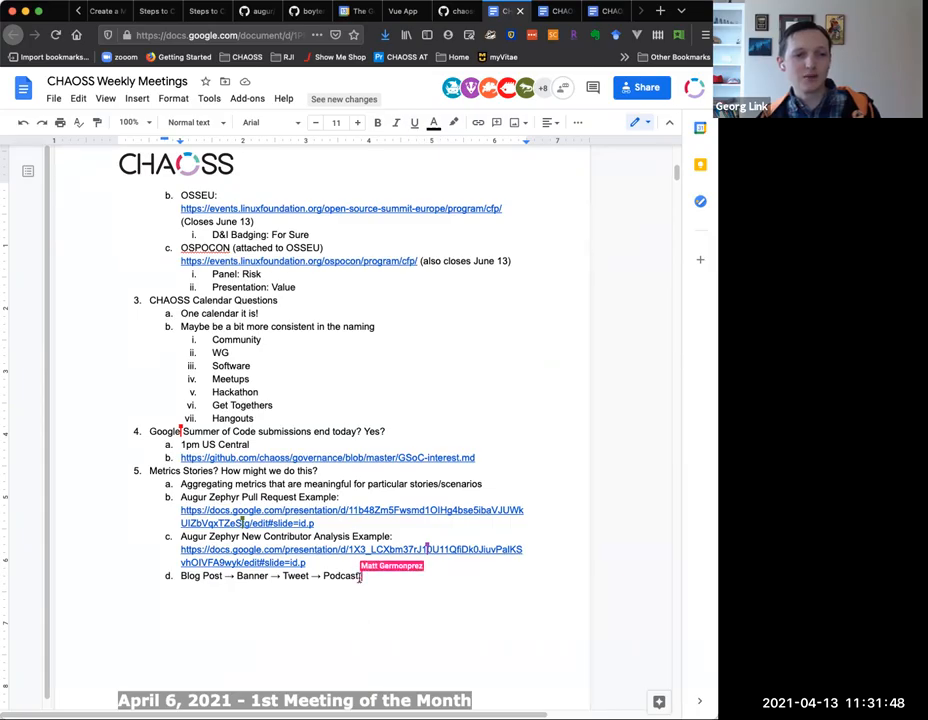
Add sub-point 'Again, the hope here is to get the metrics in front of people in meaningful'.
key(enter)
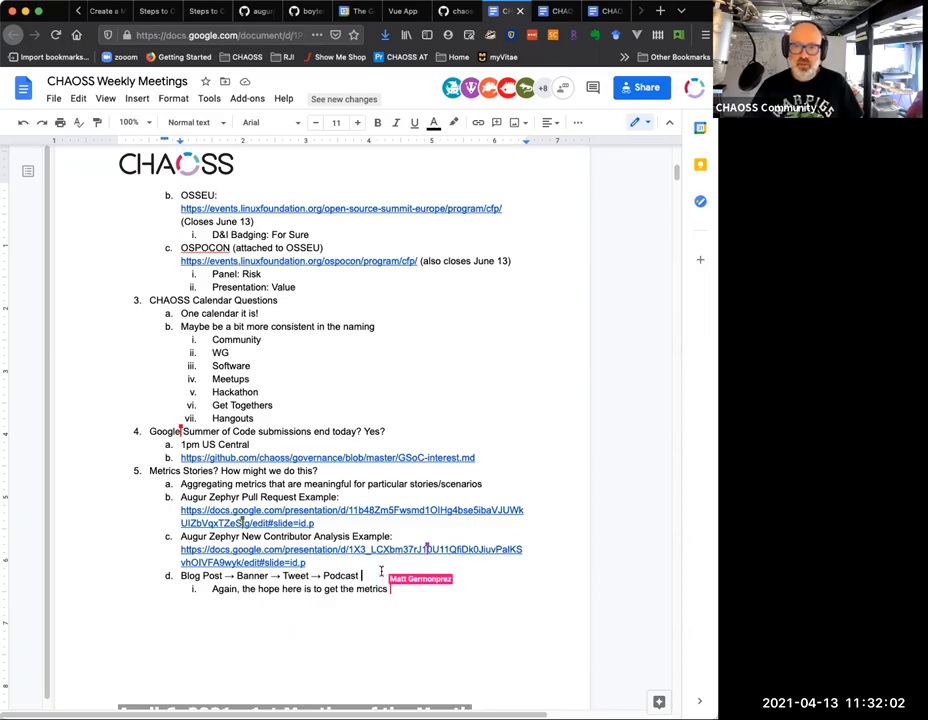
text(in front of)
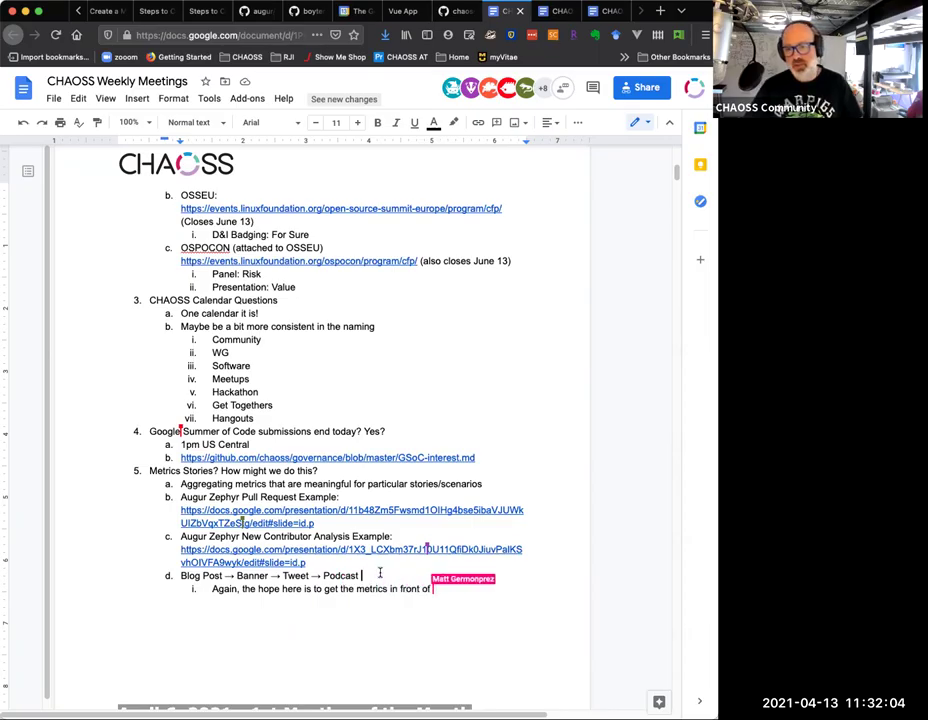
text(people in mean)
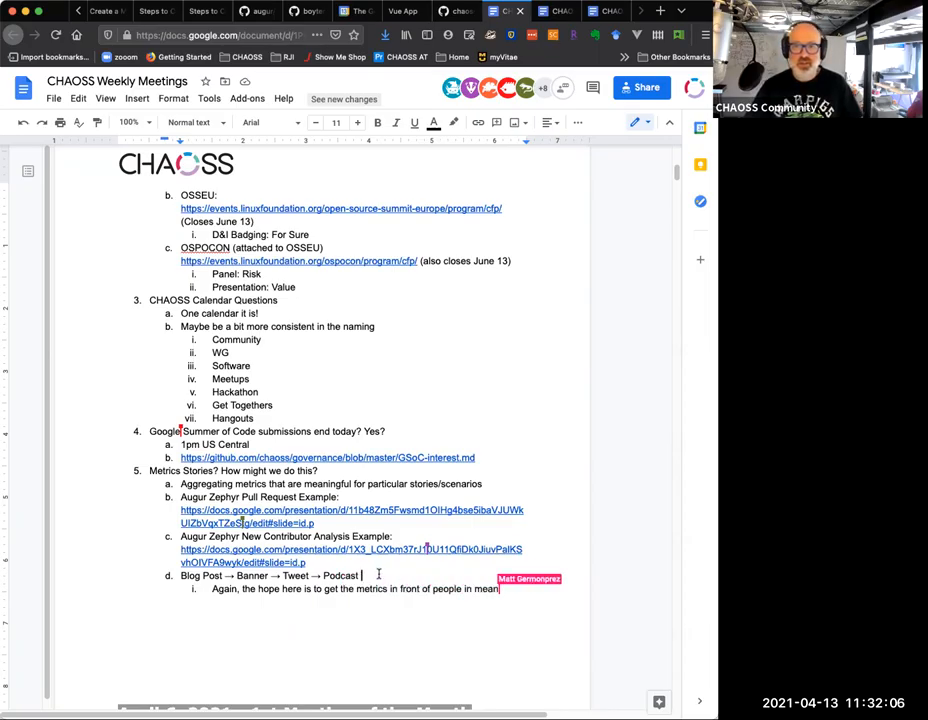
text(ngful)
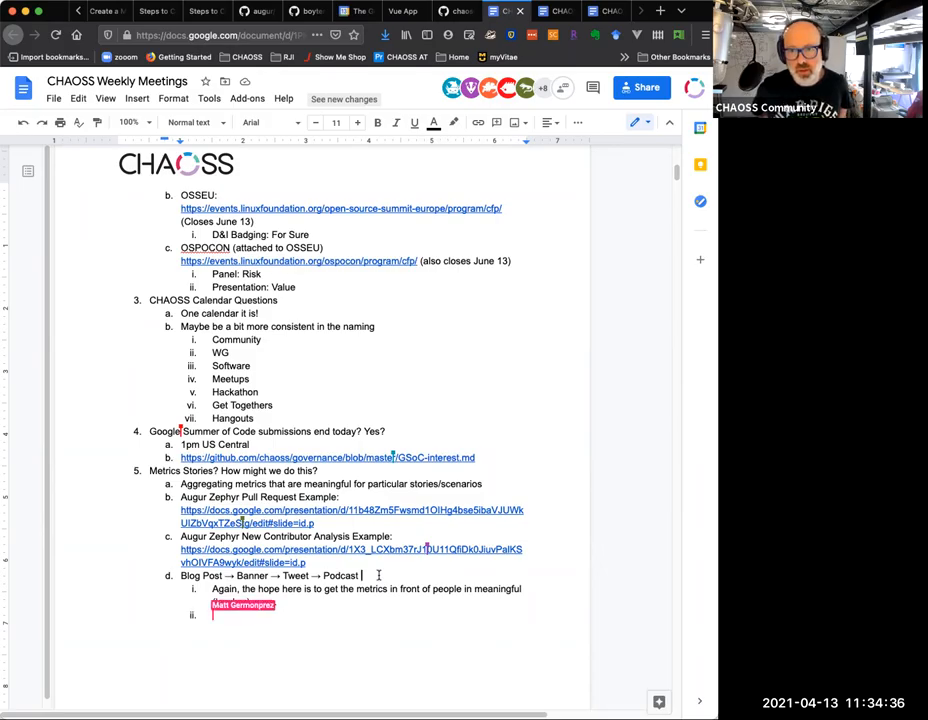
Finish the note with '(low bar) ways.' and add a line about getting stories in front of people.
text((low bar) ways.)
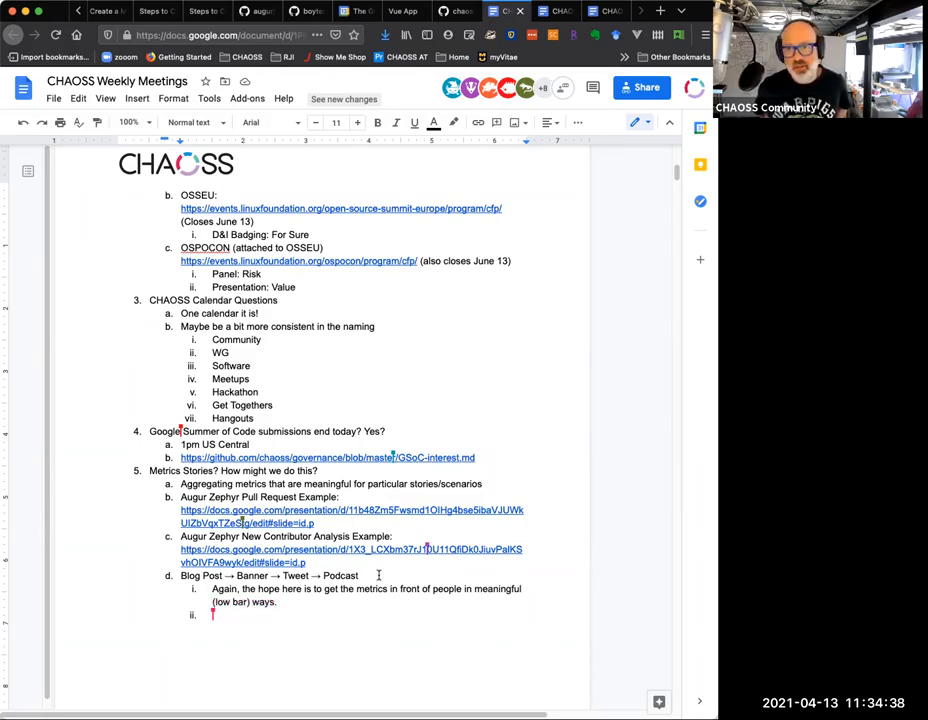
text(Getting the stories in)
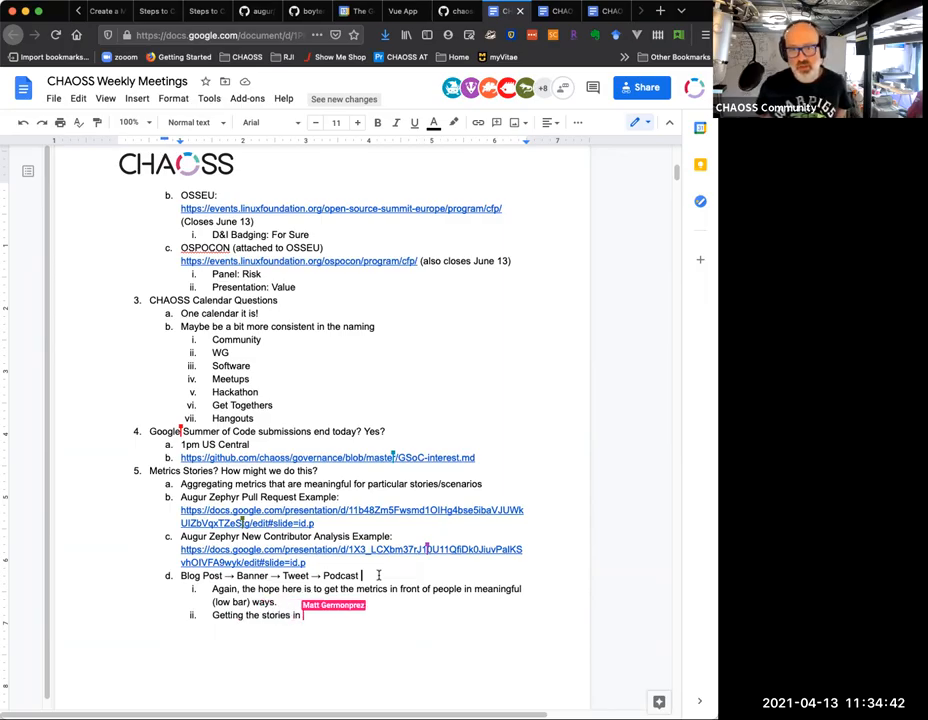
text(front of)
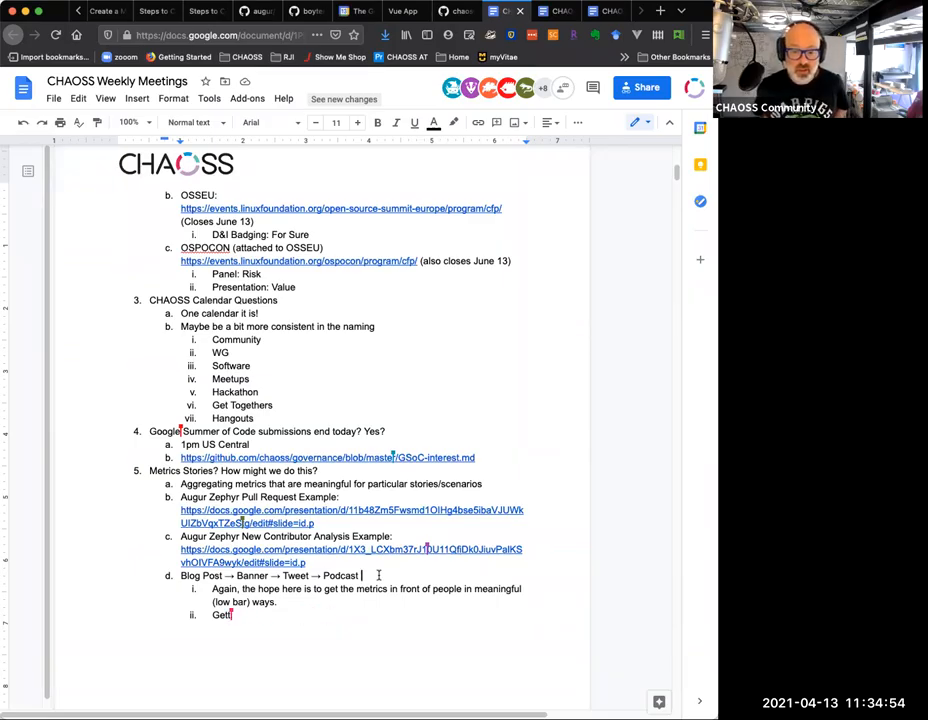
Add sub-point 'Constructing the stories for people as related to CHAOSS metrics'.
text(Constructing)
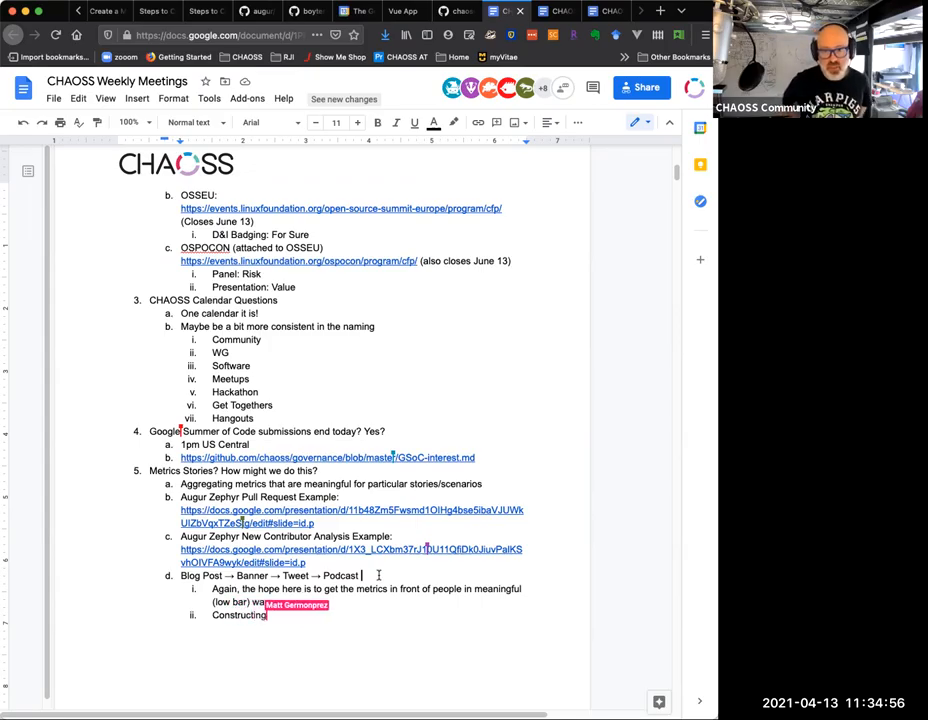
text(the stories)
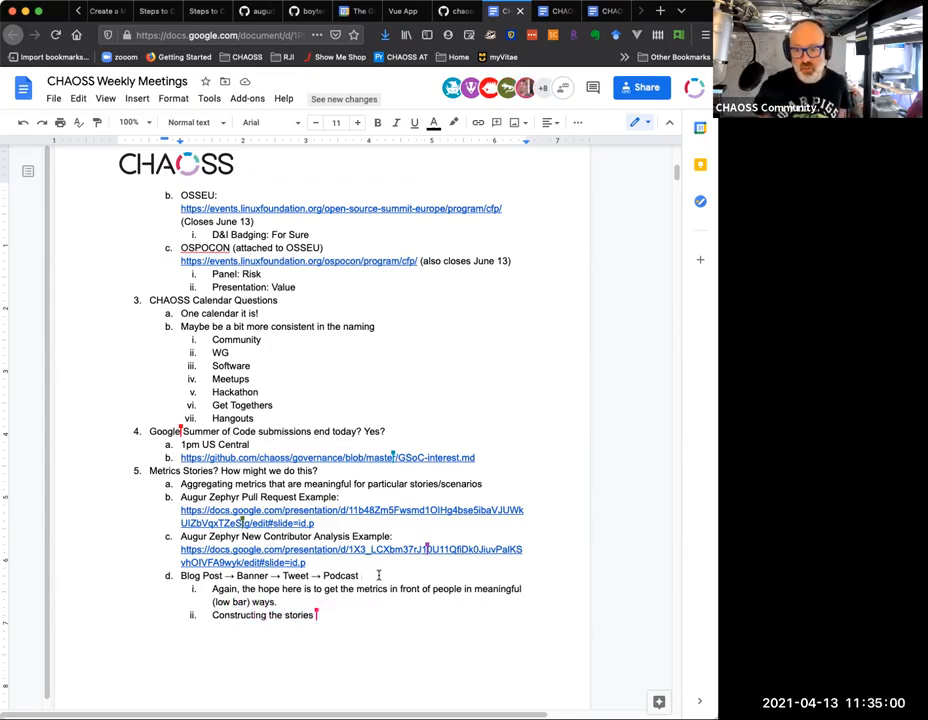
text(for people as related to CHAOSS)
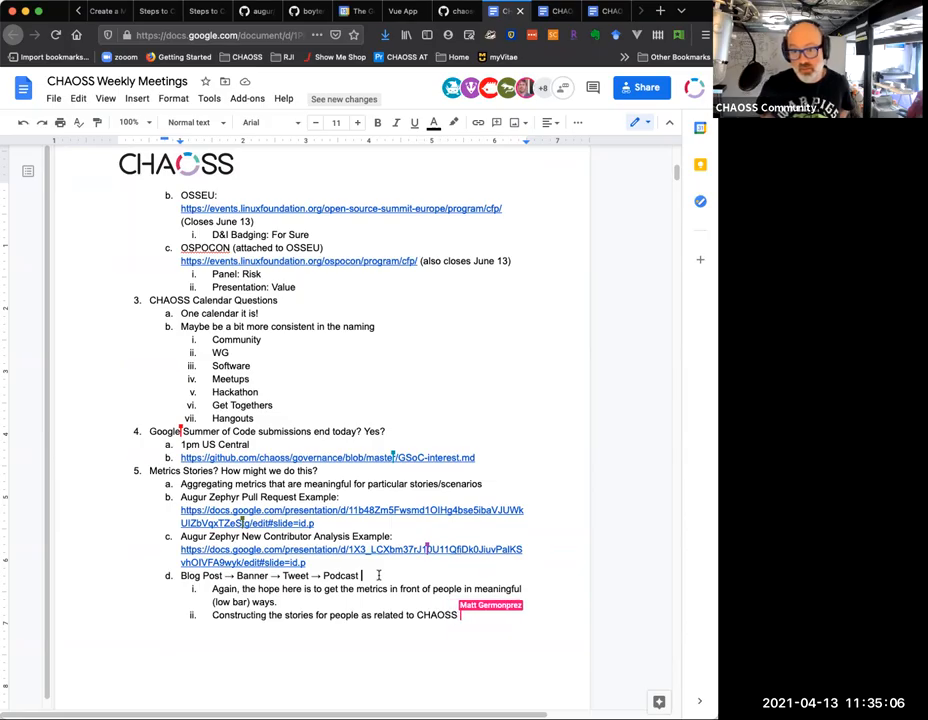
text(metrics)
text(Beg)
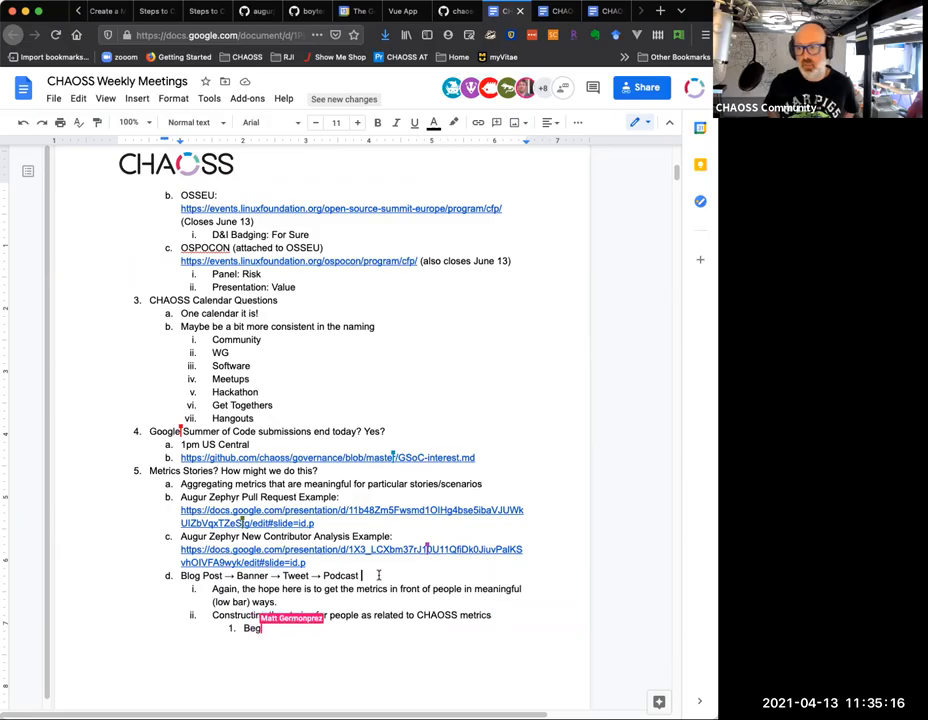
Outline 'Beginning - Middle - End' with indented Beginning, Middle, and 'End: actions they took (plan to take)'.
text(inning - Middle - End)
text(End: What are )
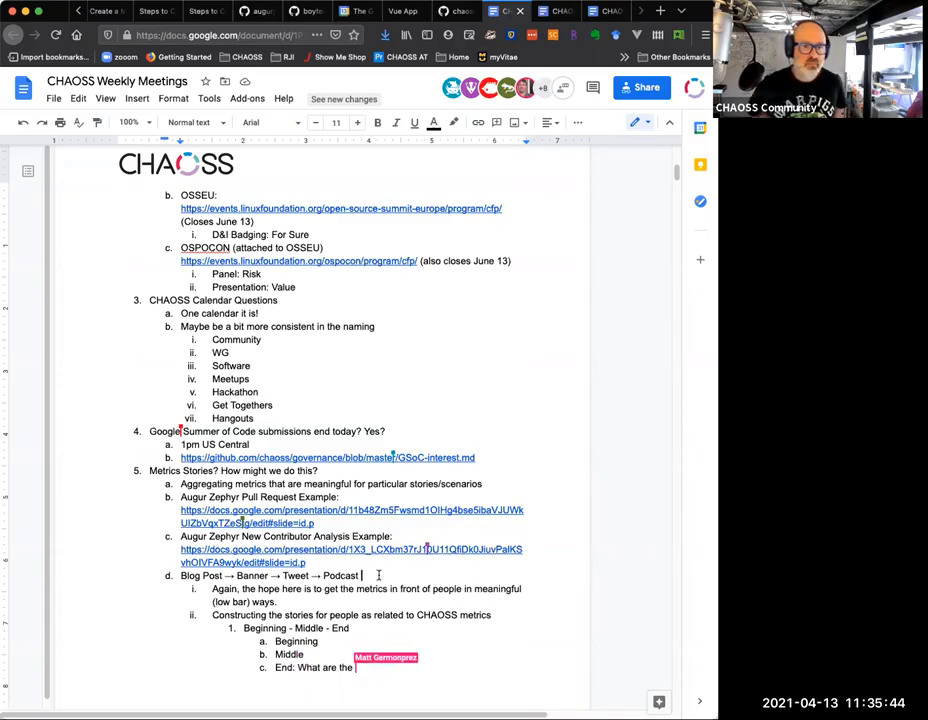
text(the actions that)
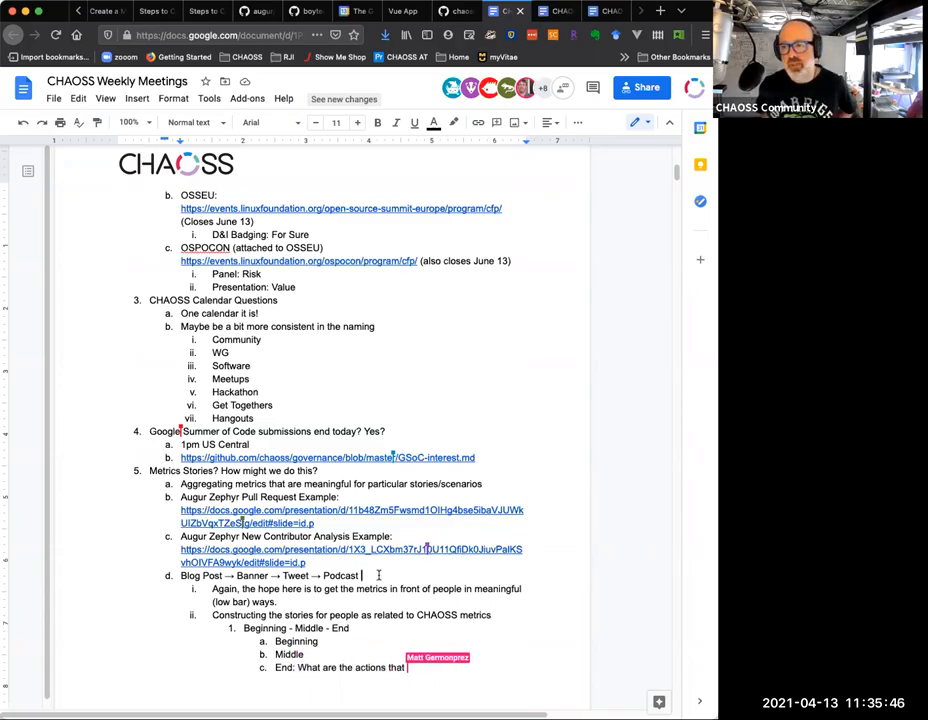
text(they toook ()
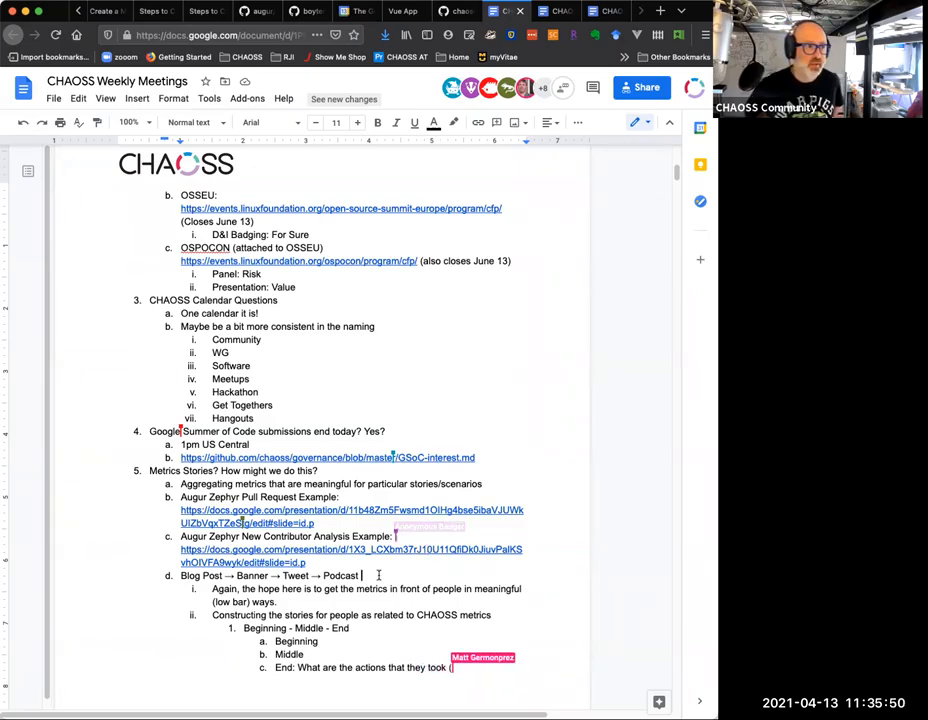
text(plan to da)
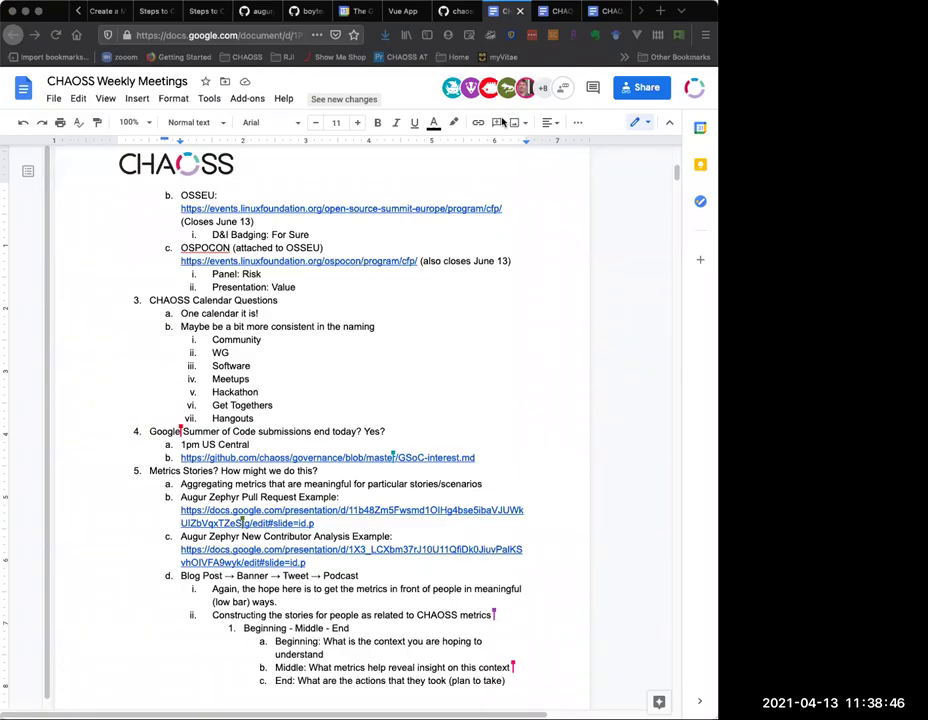
mouse_move(530, 173)
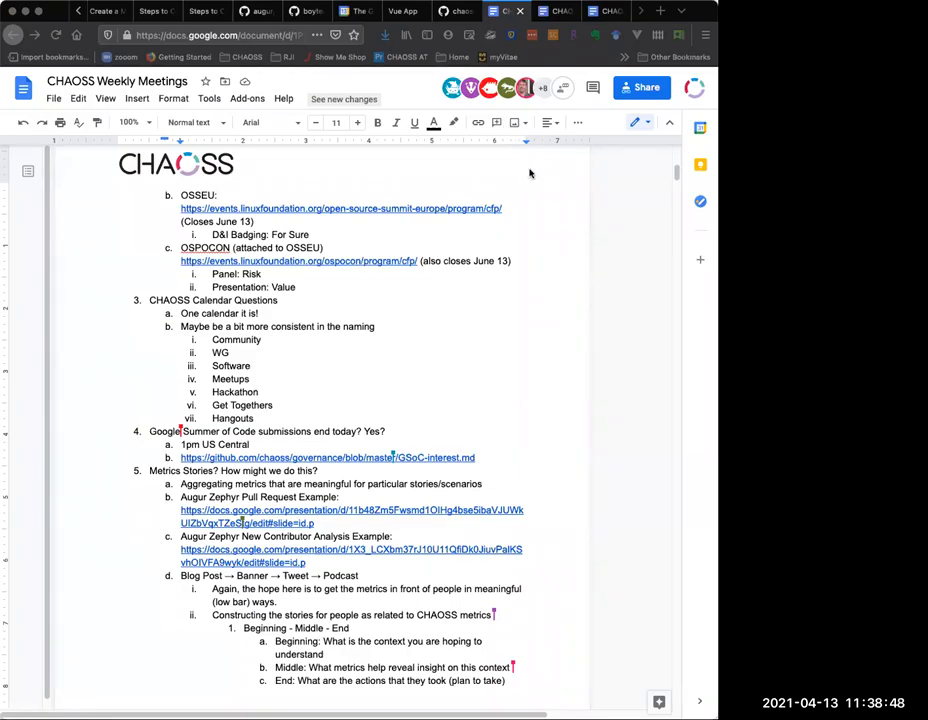
mouse_move(531, 173)
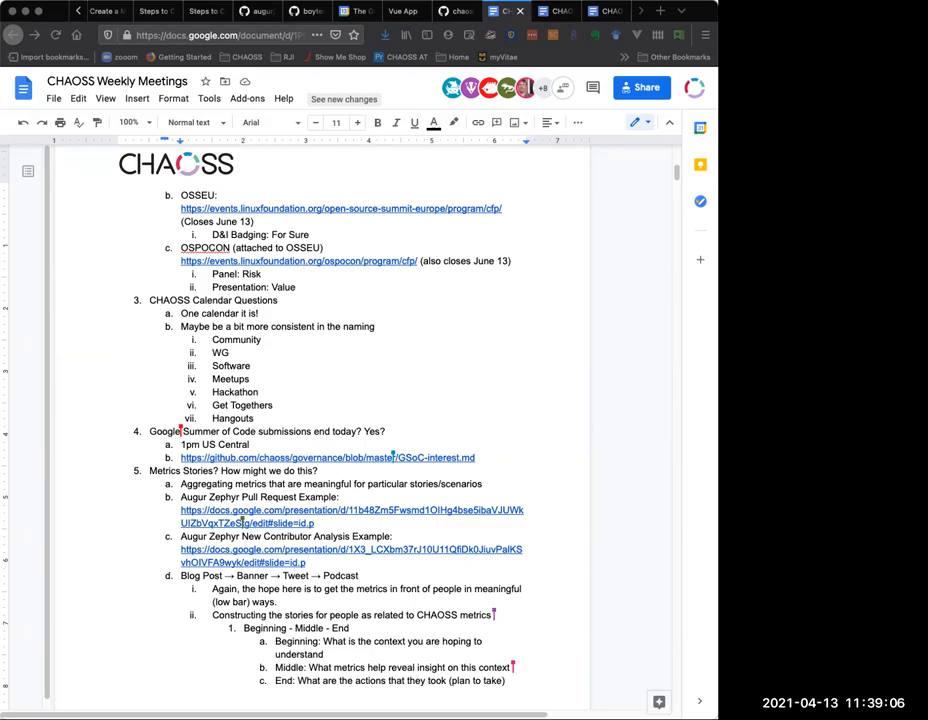
mouse_move(288, 168)
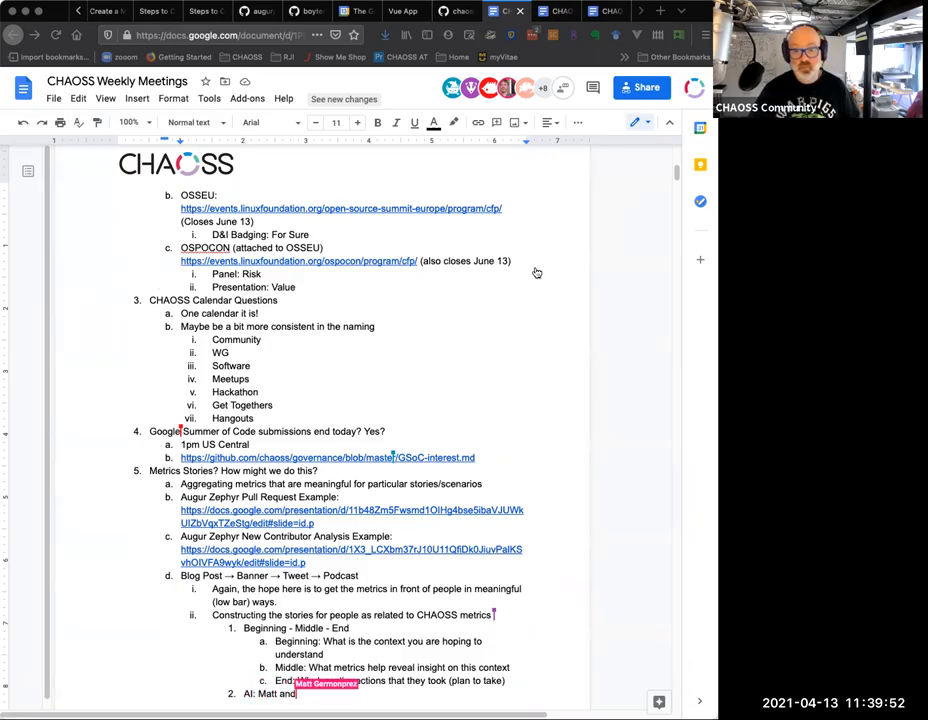
text(G and Sean to write)
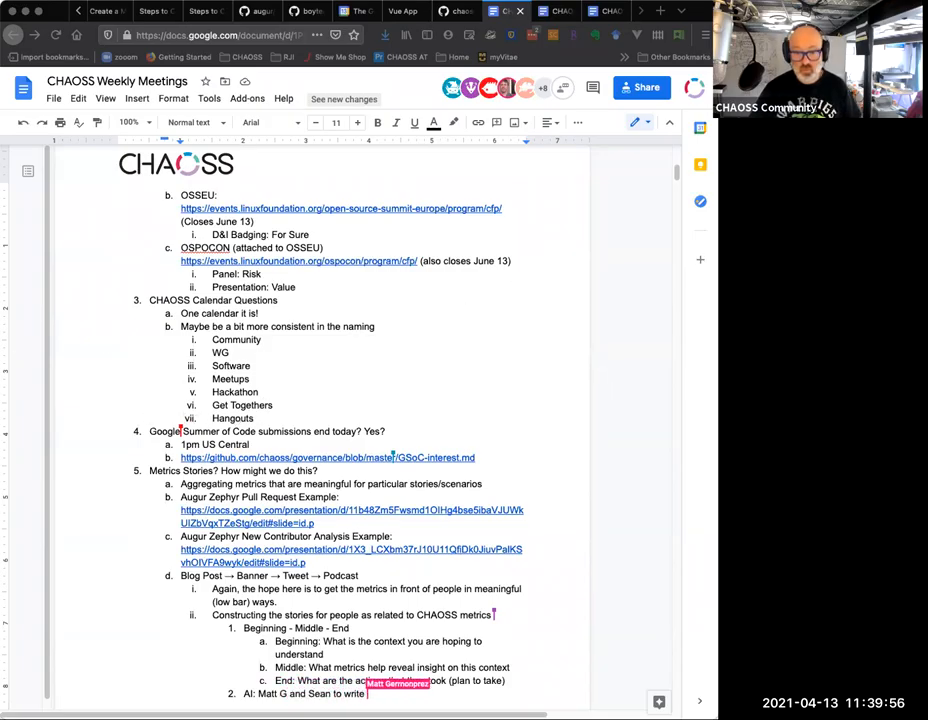
text(a very short story for a simple context)
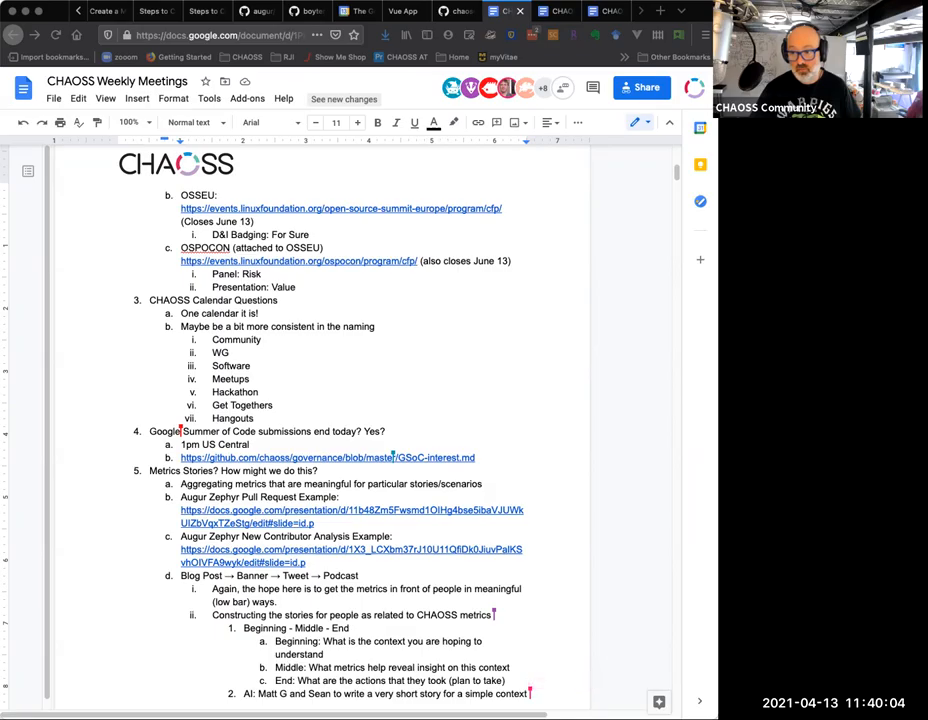
mouse_move(515, 285)
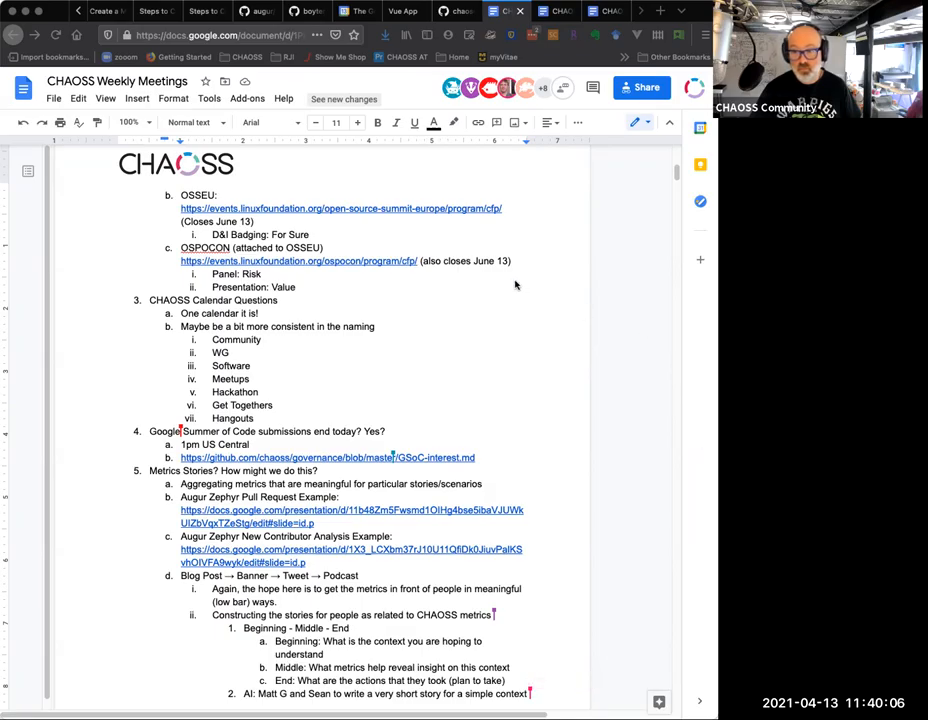
mouse_move(655, 419)
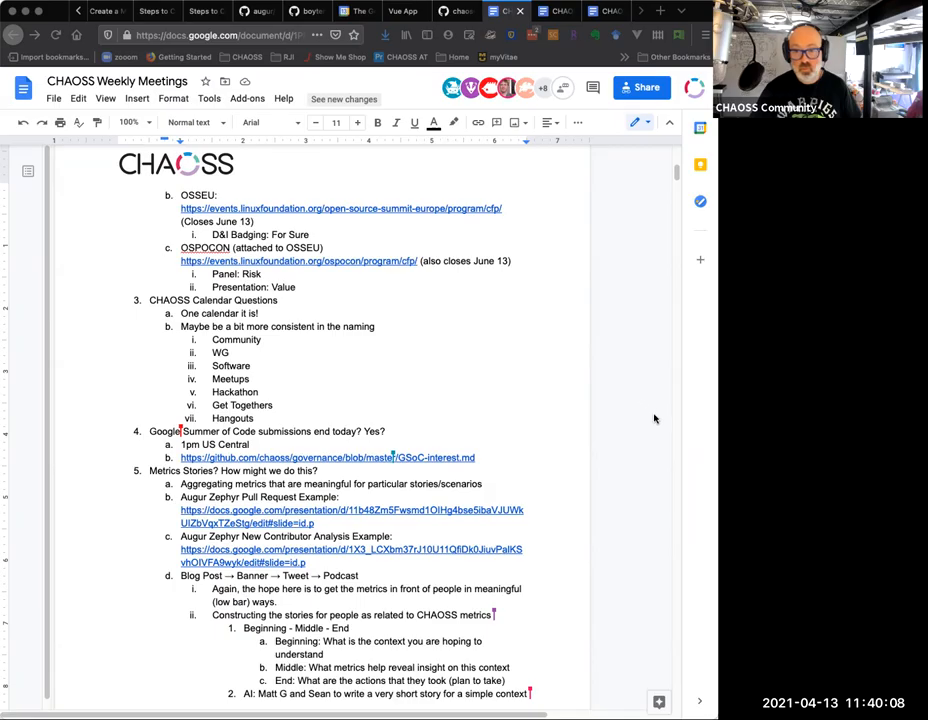
mouse_move(648, 415)
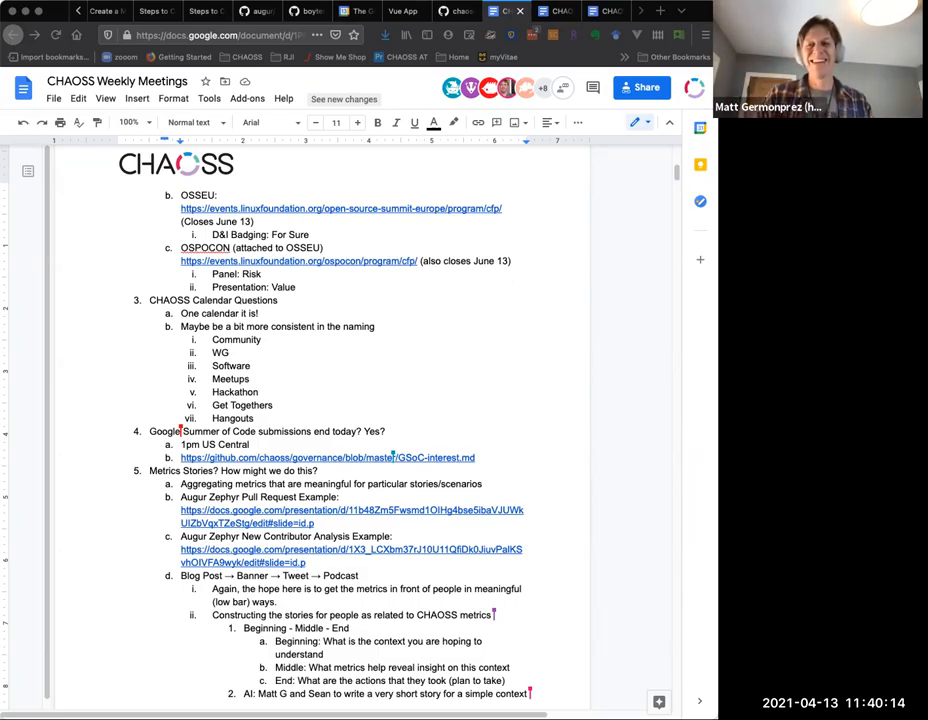
mouse_move(605, 400)
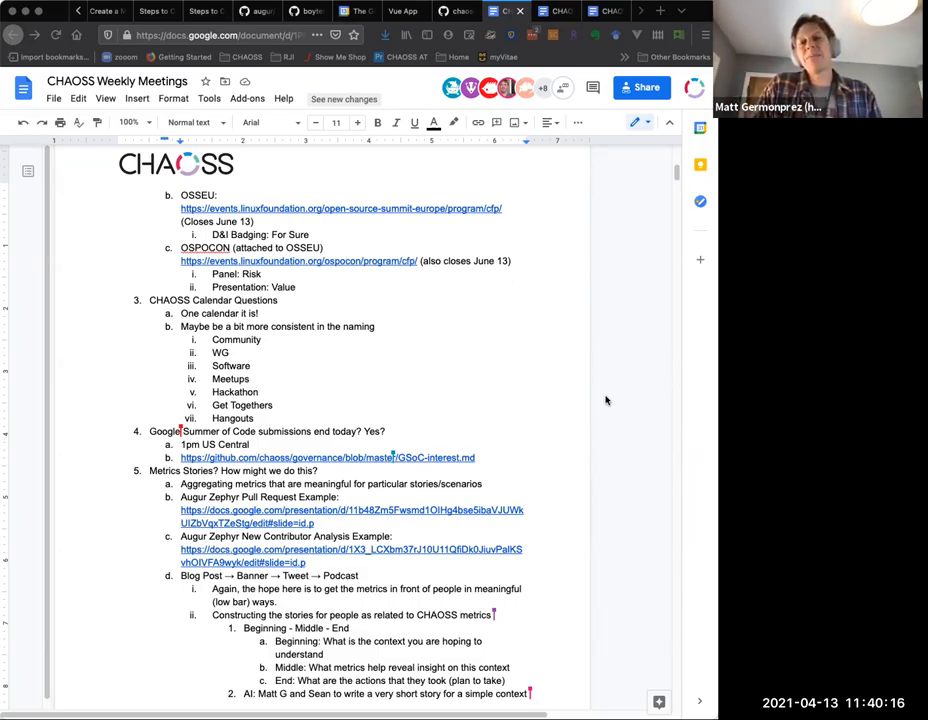
mouse_move(560, 410)
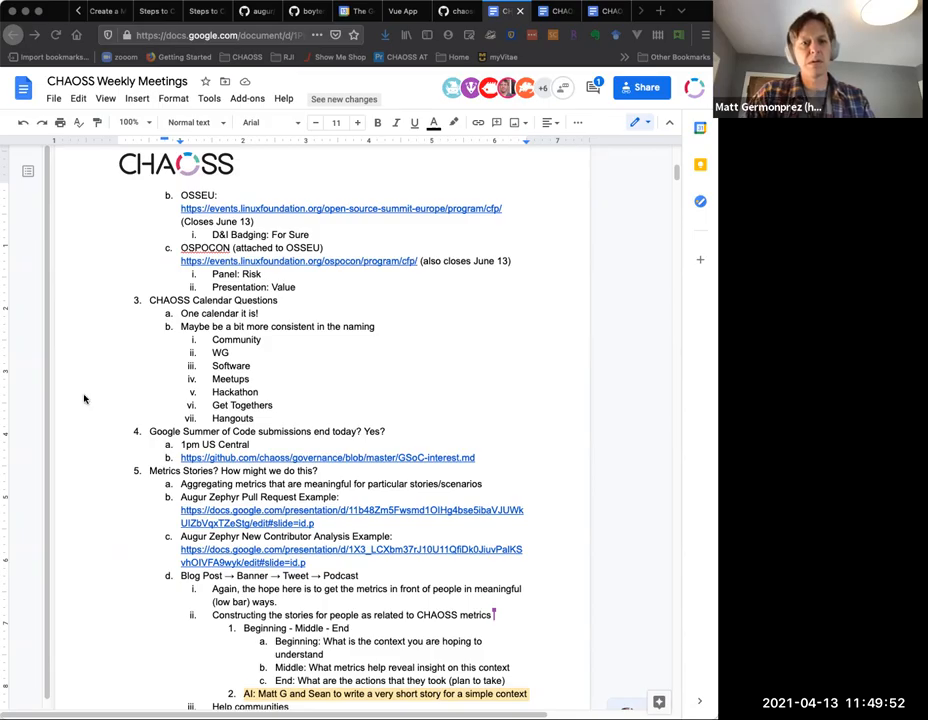
Scroll down the document to the two numbered notes on metrics as common language.
scroll(down, 3)
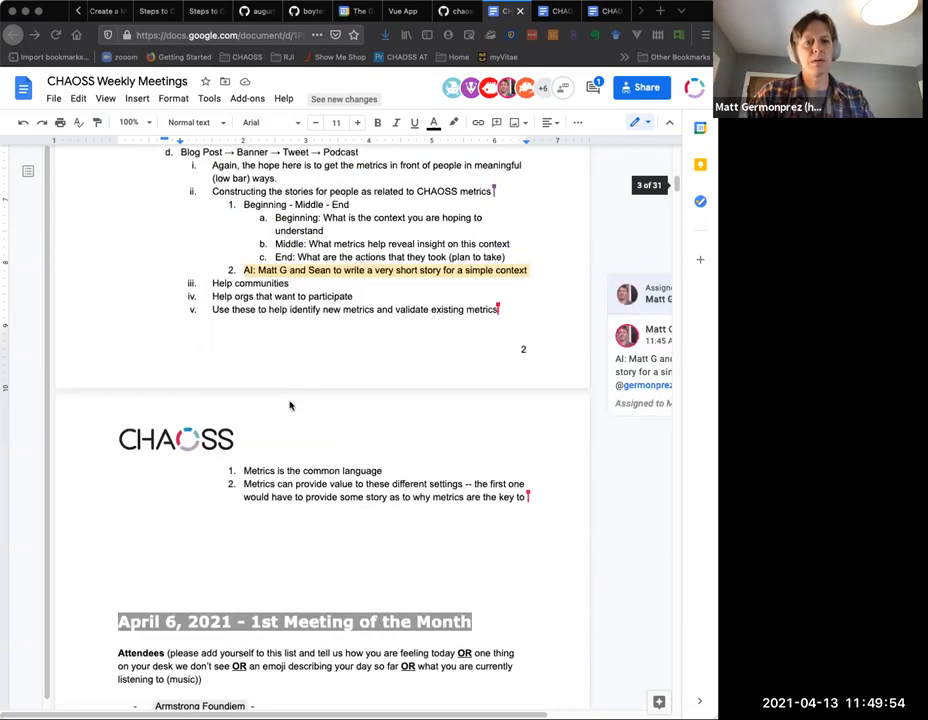
scroll(down, 3)
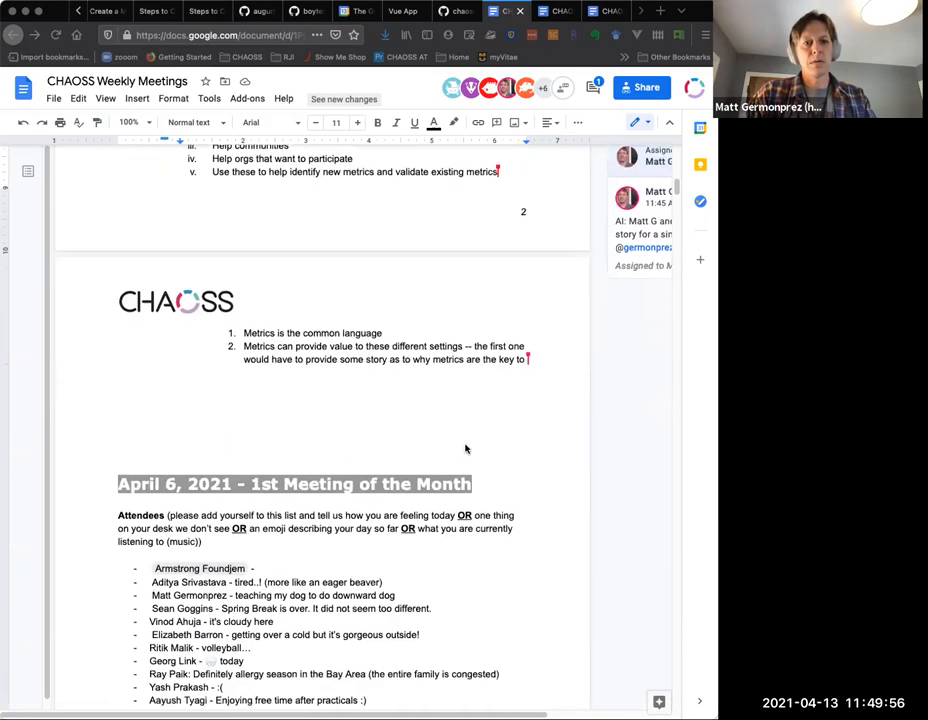
scroll(down, 3)
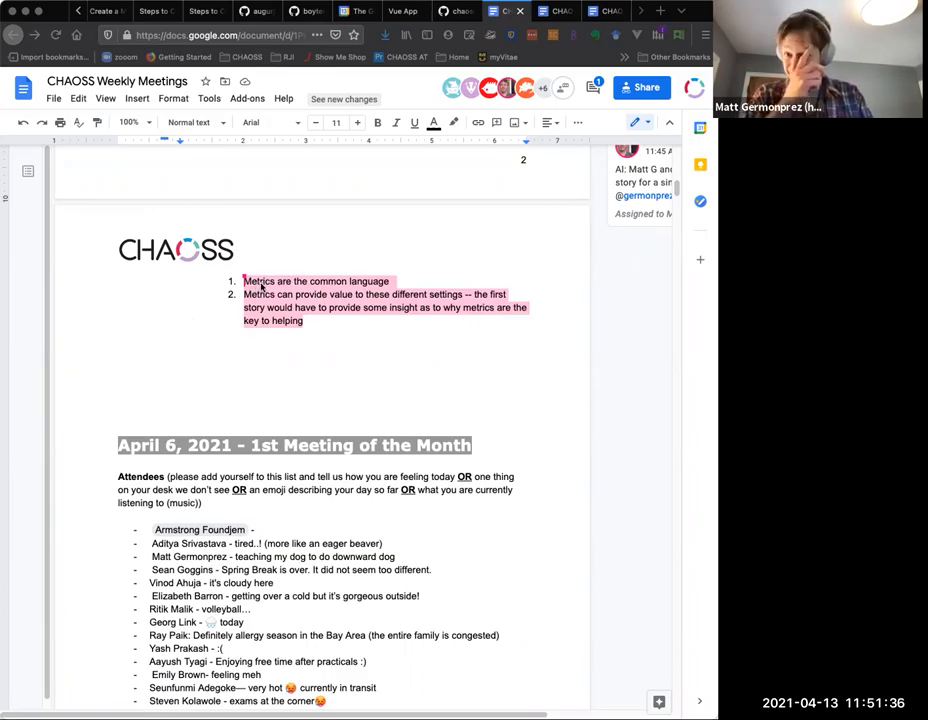
mouse_move(307, 258)
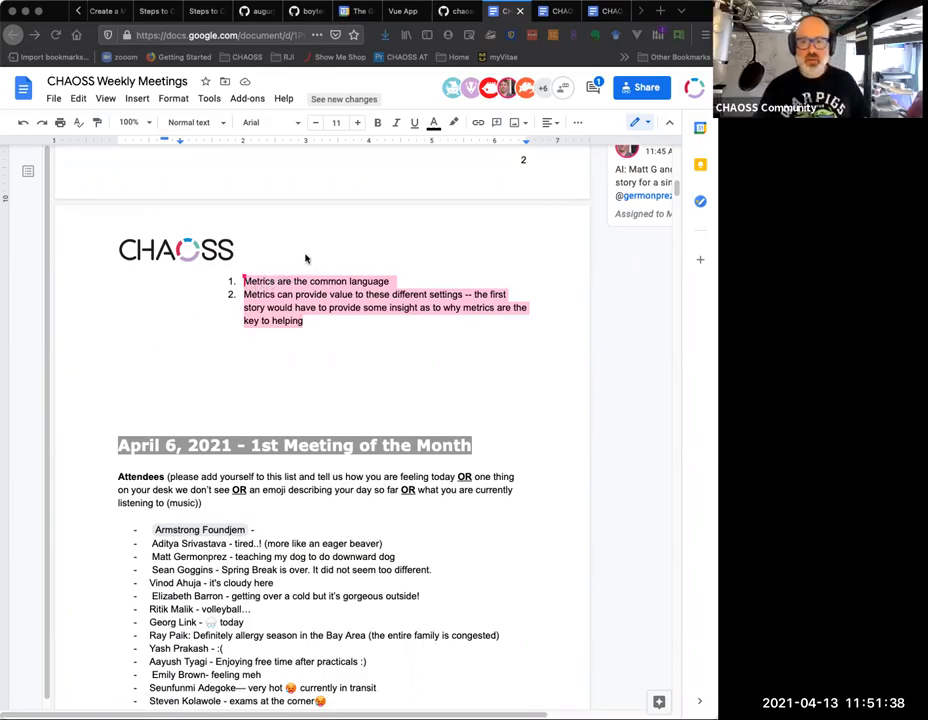
mouse_move(336, 242)
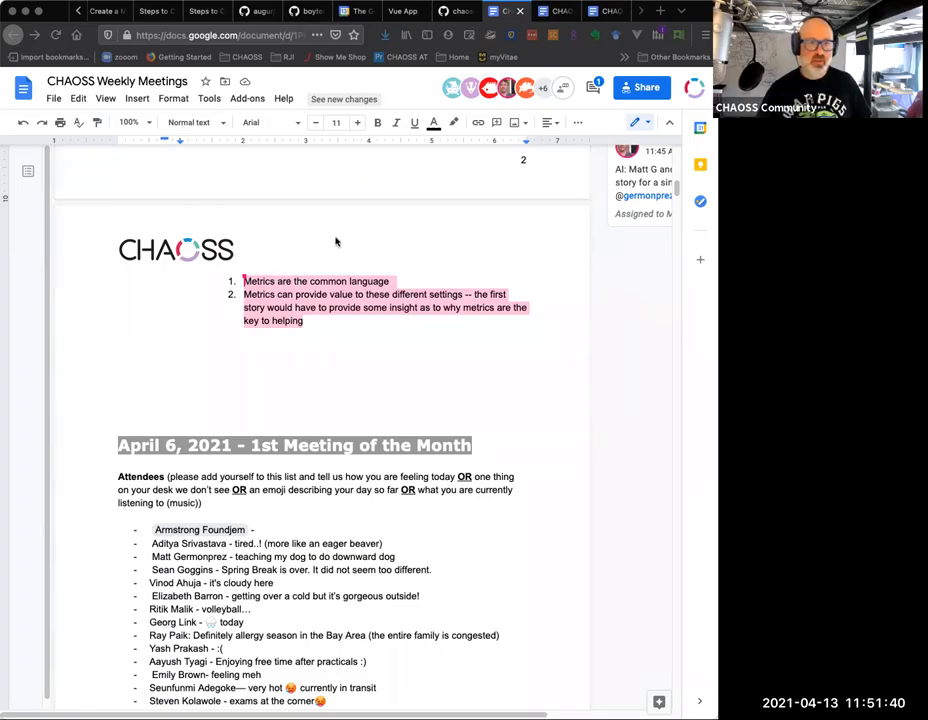
mouse_move(321, 234)
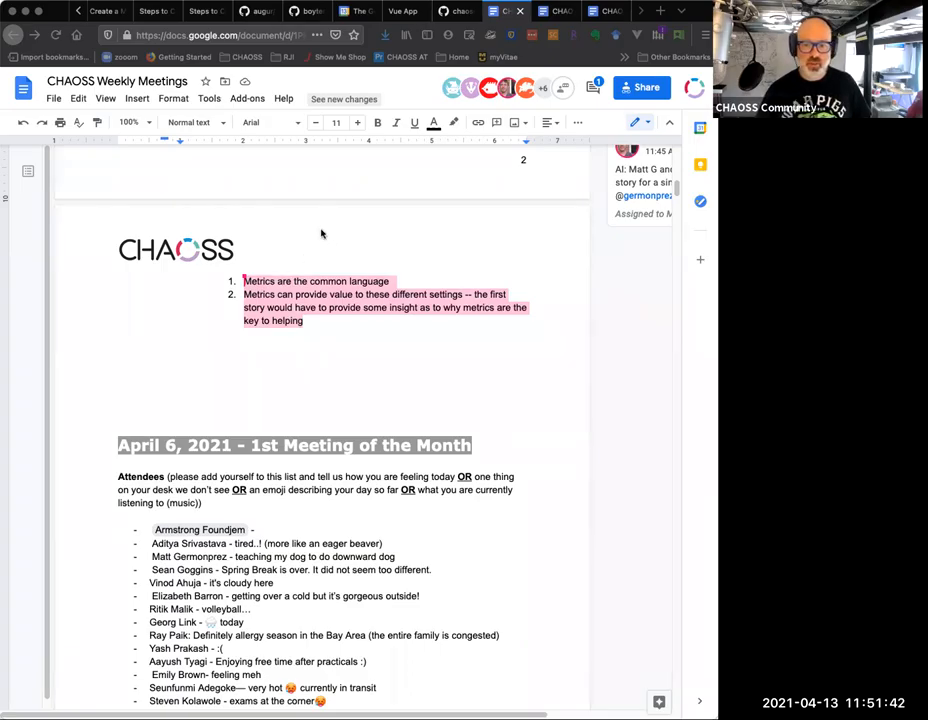